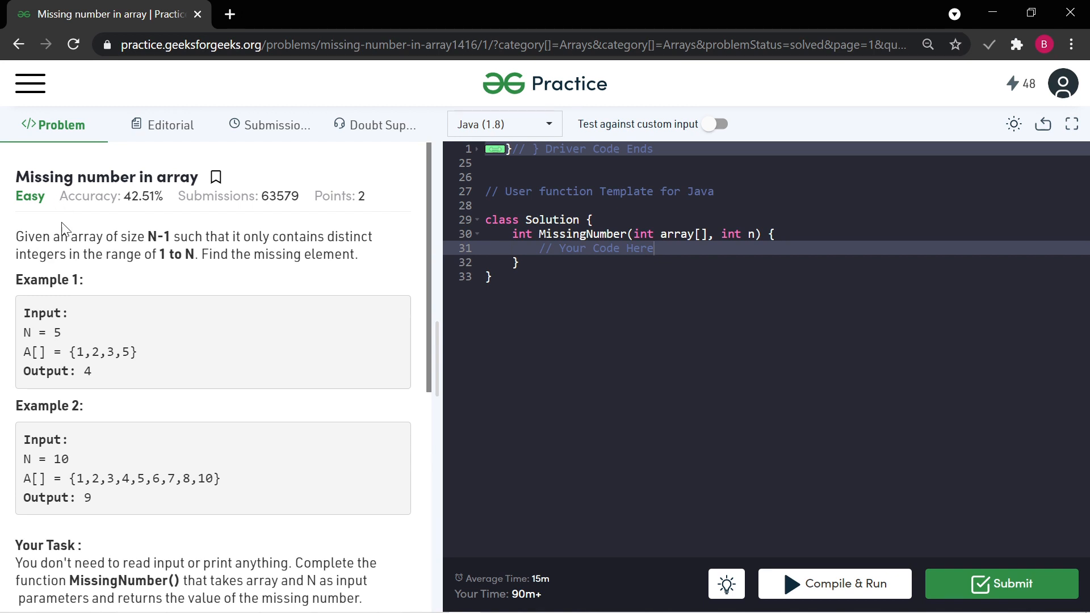
{"action": "mouse_move", "coordinate": [66, 231]}
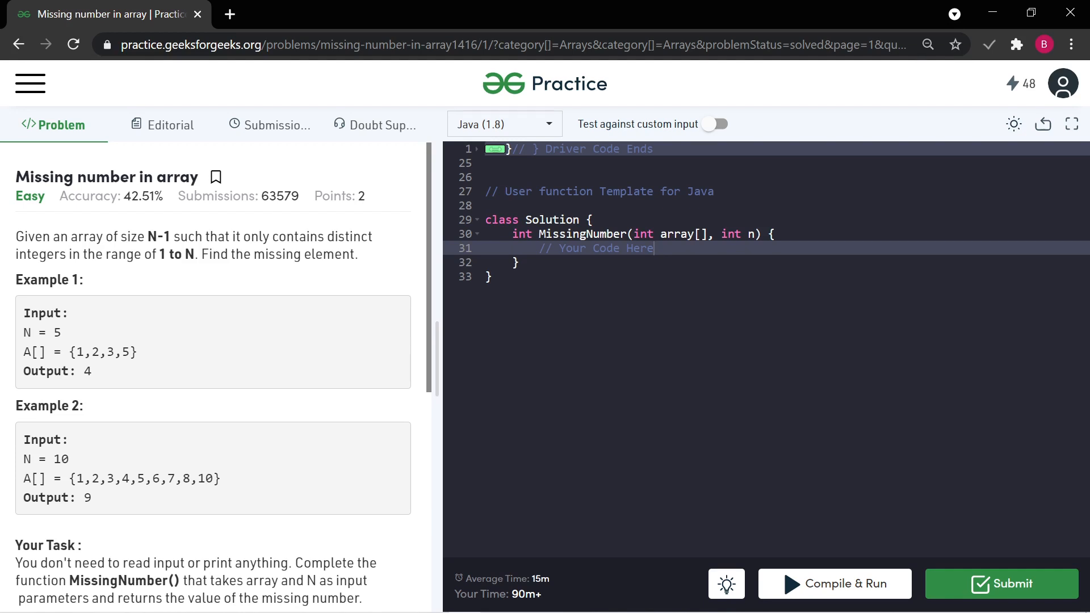
{"action": "mouse_move", "coordinate": [99, 279]}
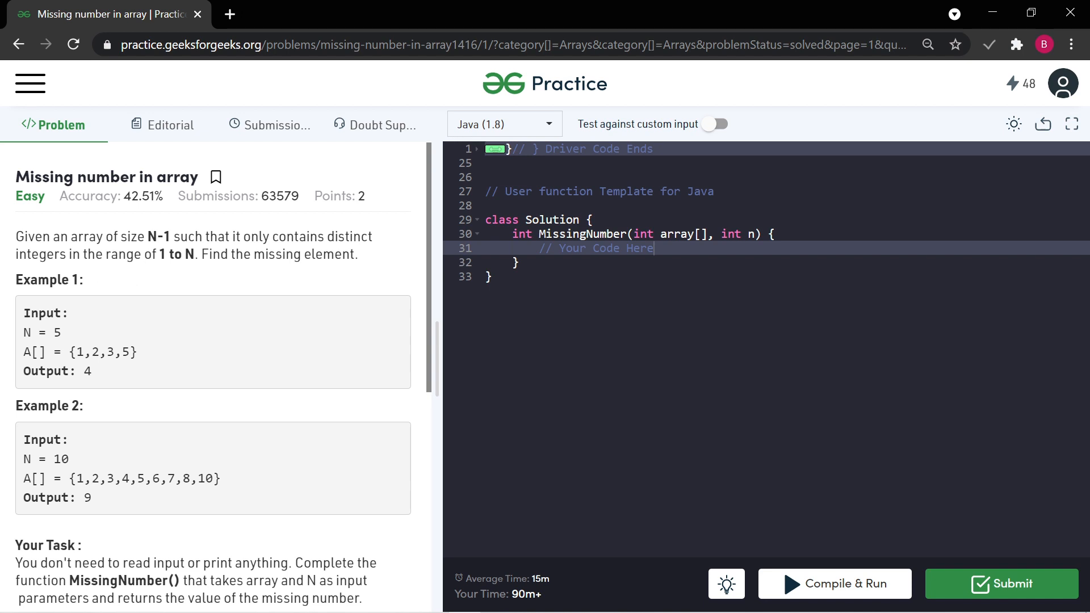
{"action": "mouse_move", "coordinate": [376, 271]}
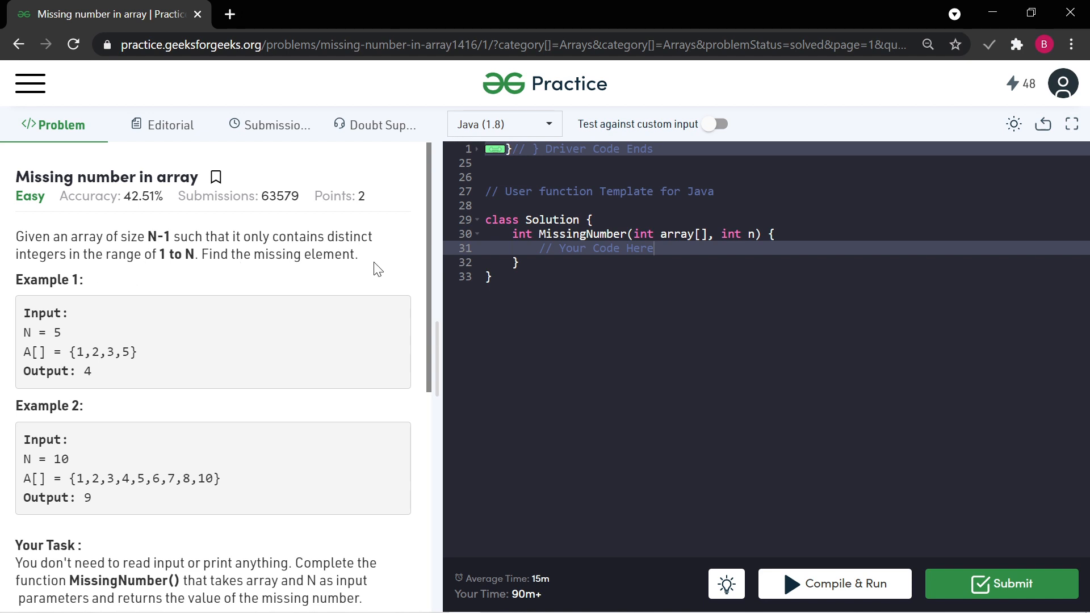
{"action": "mouse_move", "coordinate": [101, 320]}
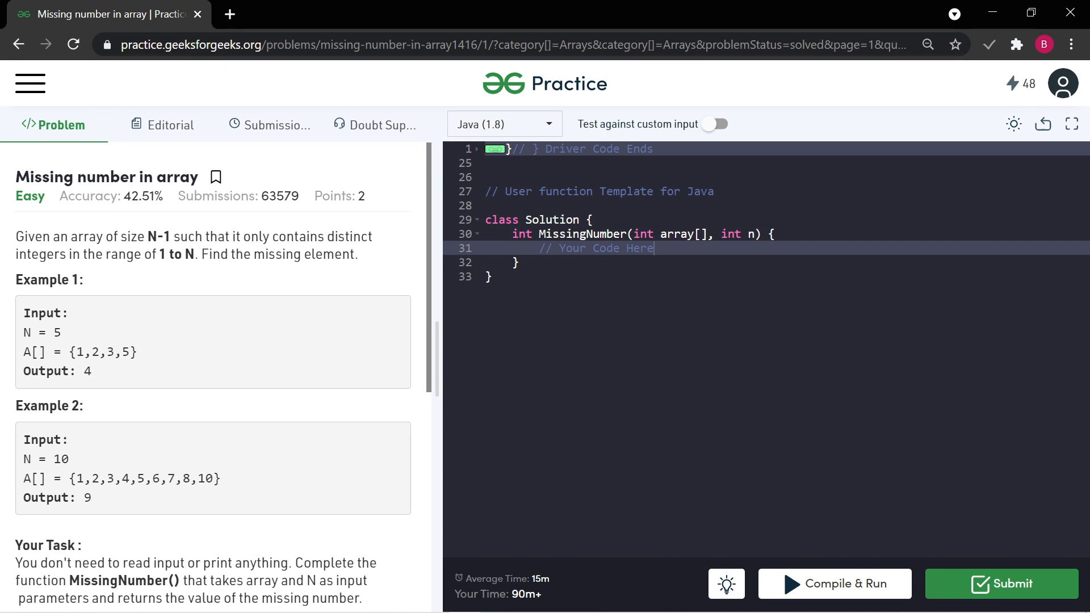
{"action": "mouse_move", "coordinate": [88, 336]}
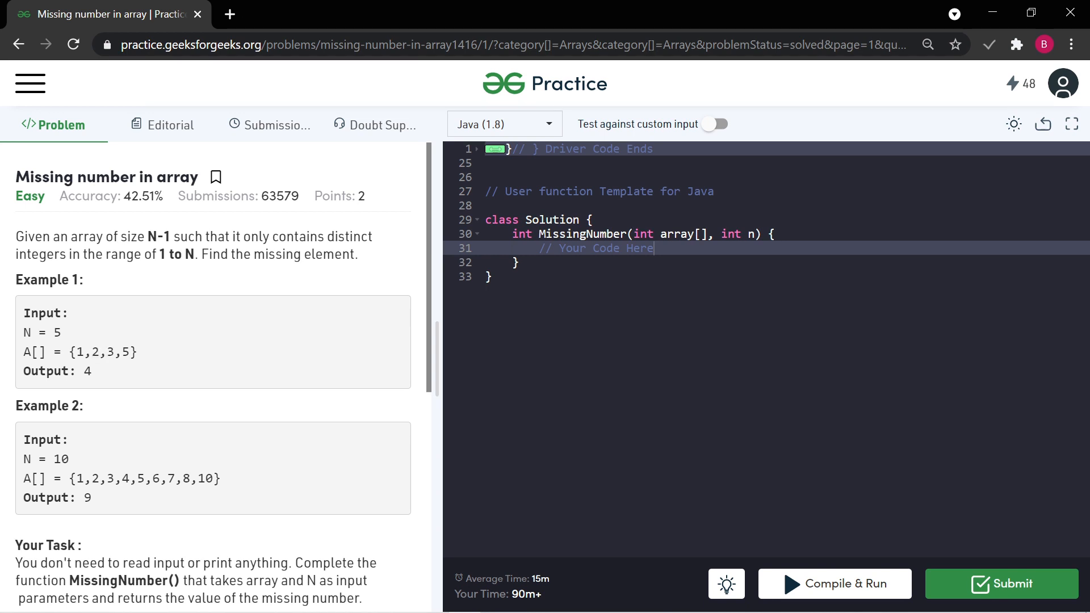
{"action": "mouse_move", "coordinate": [142, 364]}
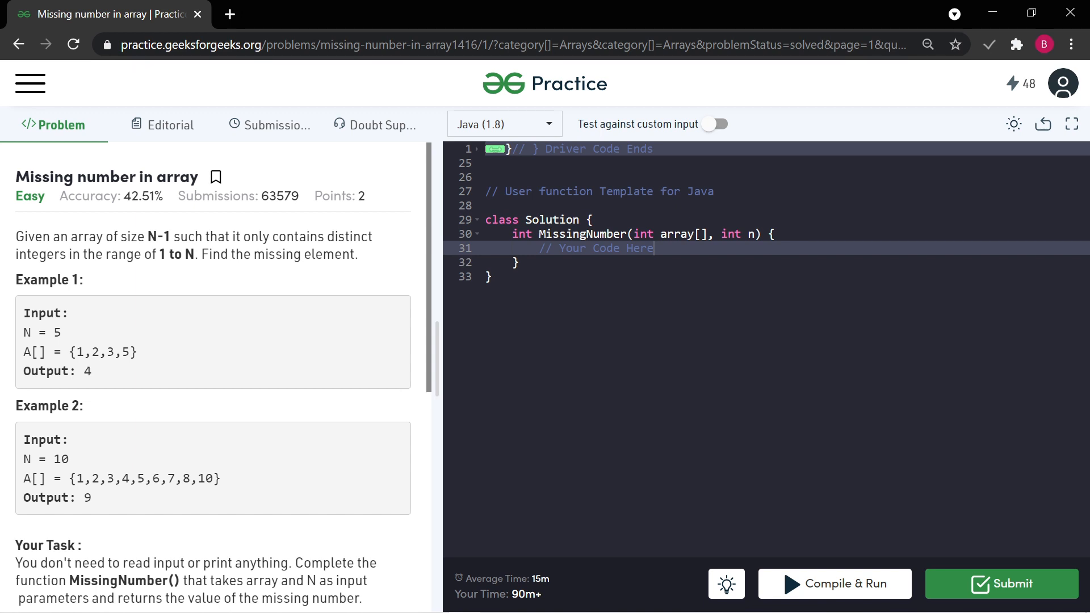
{"action": "mouse_move", "coordinate": [8, 389]}
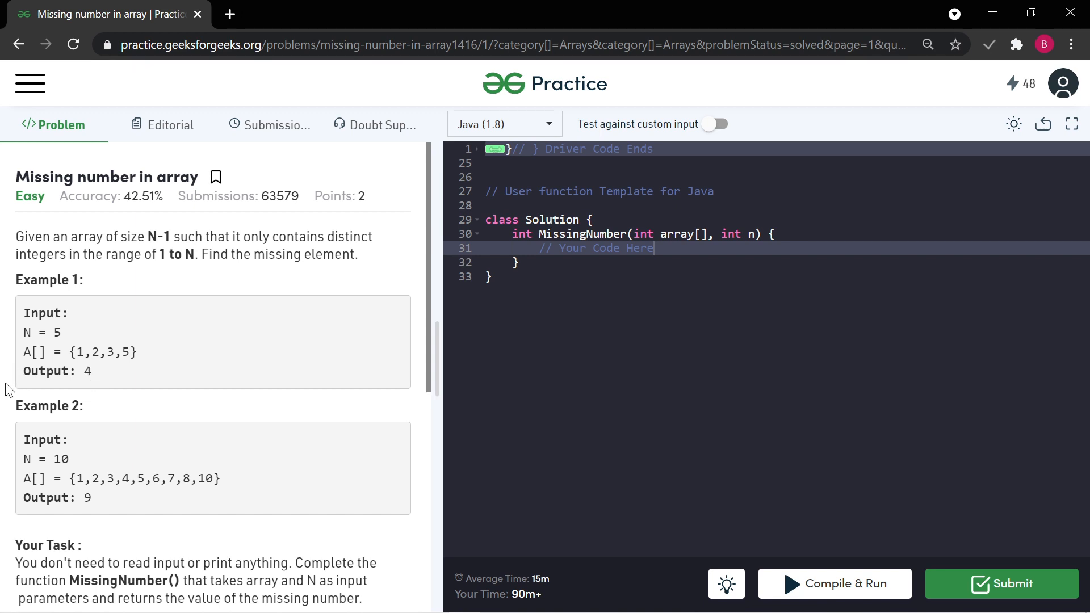
- Scroll to the problem's constraints and expand Company Tags (Amazon, Microsoft, Adobe...)
{"action": "scroll", "scroll_direction": "down", "scroll_amount": 3}
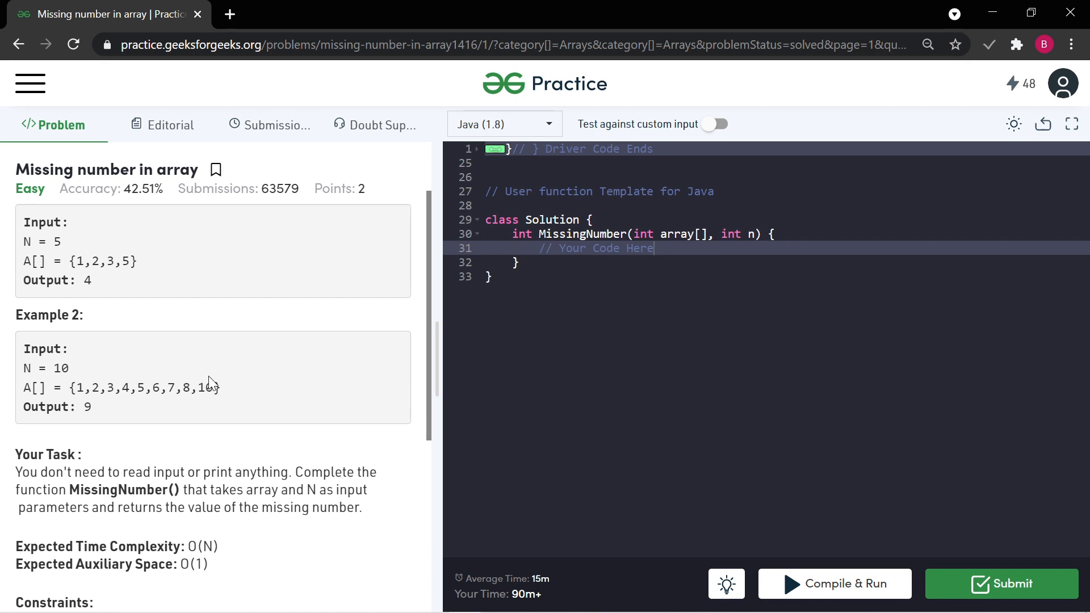
{"action": "mouse_move", "coordinate": [194, 367]}
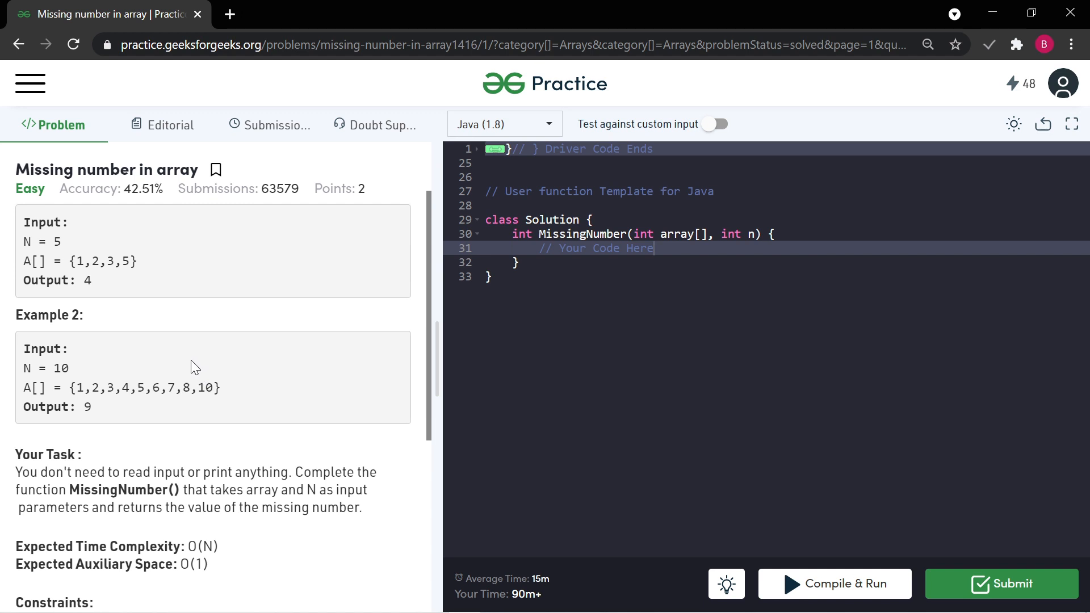
{"action": "mouse_move", "coordinate": [11, 430]}
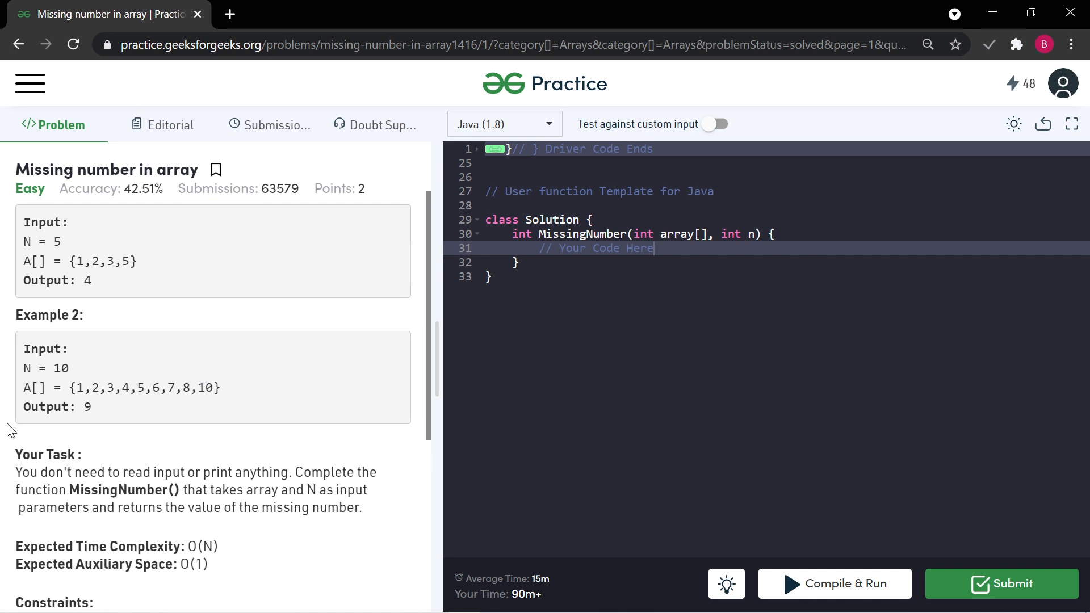
{"action": "mouse_move", "coordinate": [218, 410]}
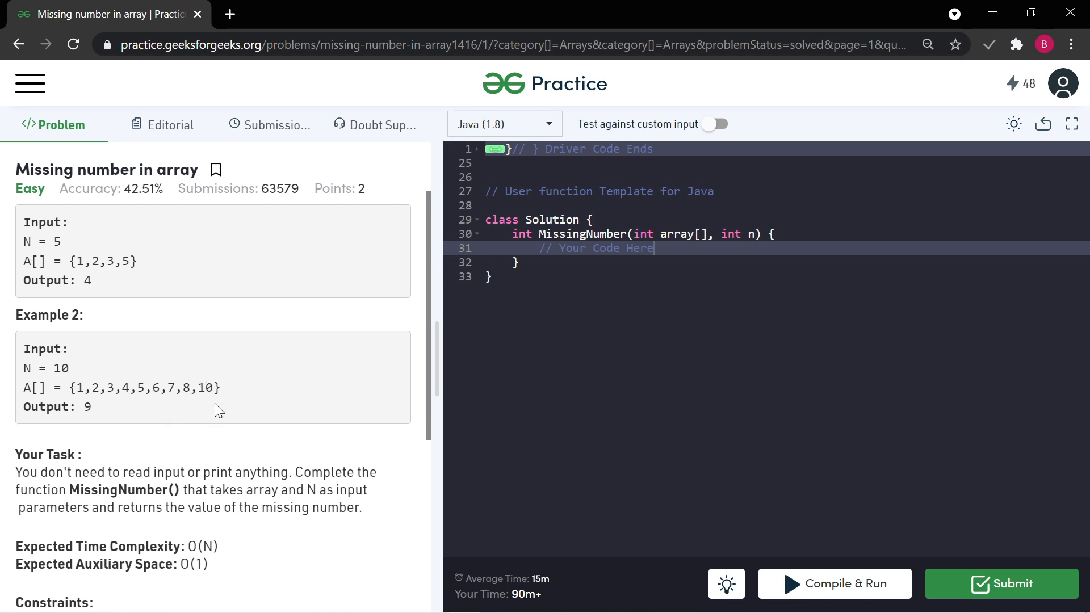
{"action": "scroll", "scroll_direction": "down", "scroll_amount": 3}
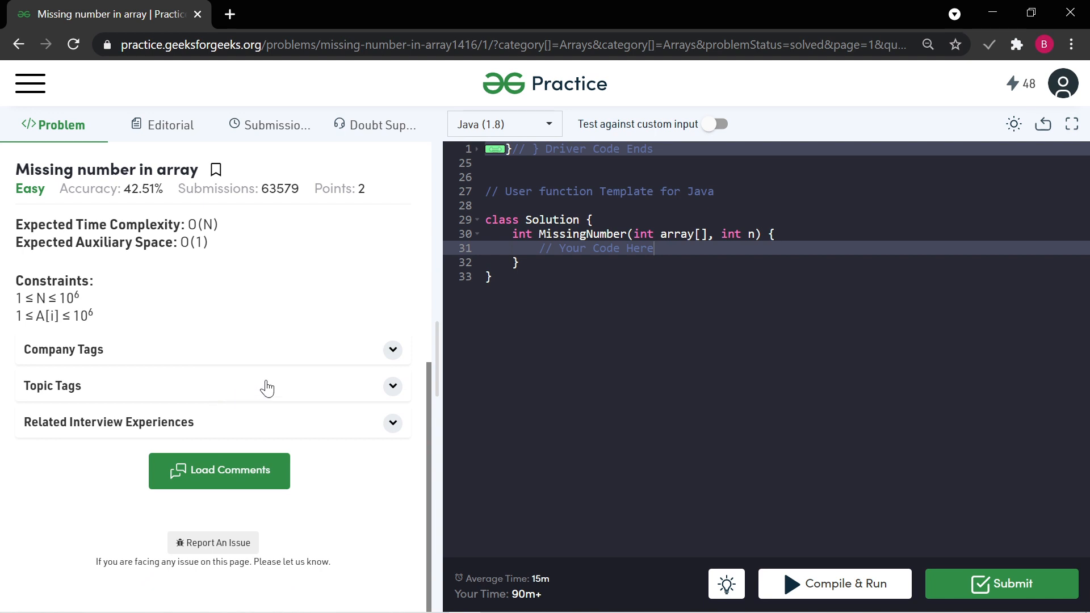
{"action": "left_click", "coordinate": [392, 349]}
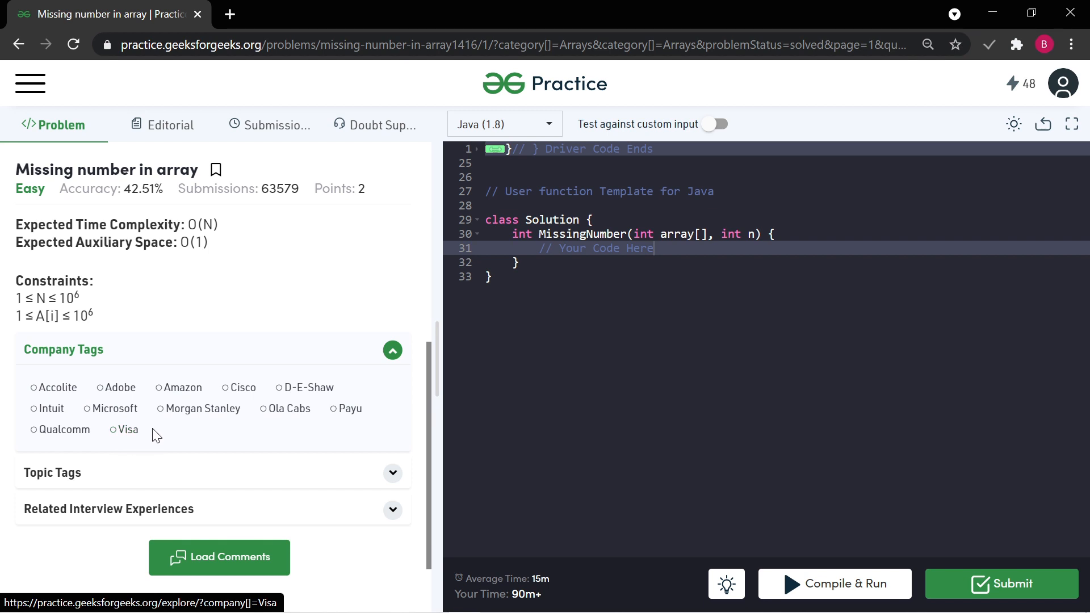
{"action": "mouse_move", "coordinate": [139, 395]}
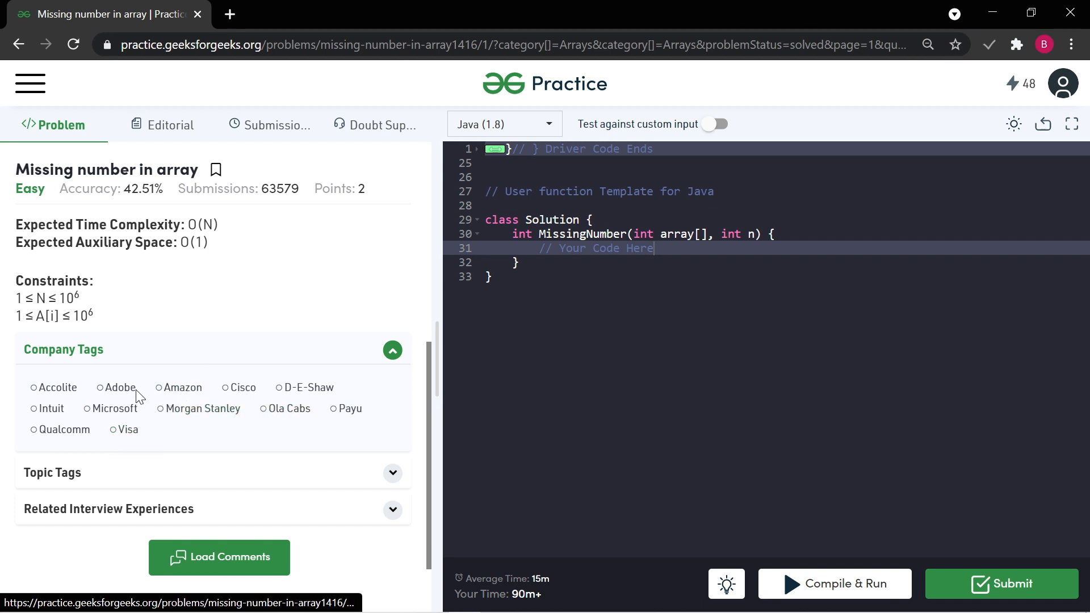
{"action": "mouse_move", "coordinate": [264, 431]}
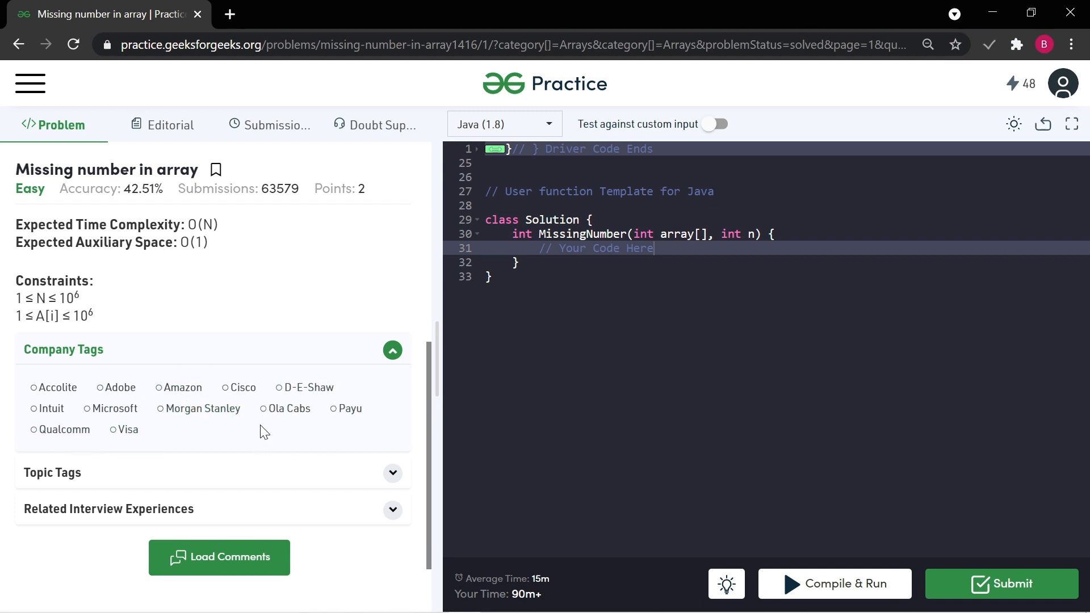
{"action": "mouse_move", "coordinate": [170, 438]}
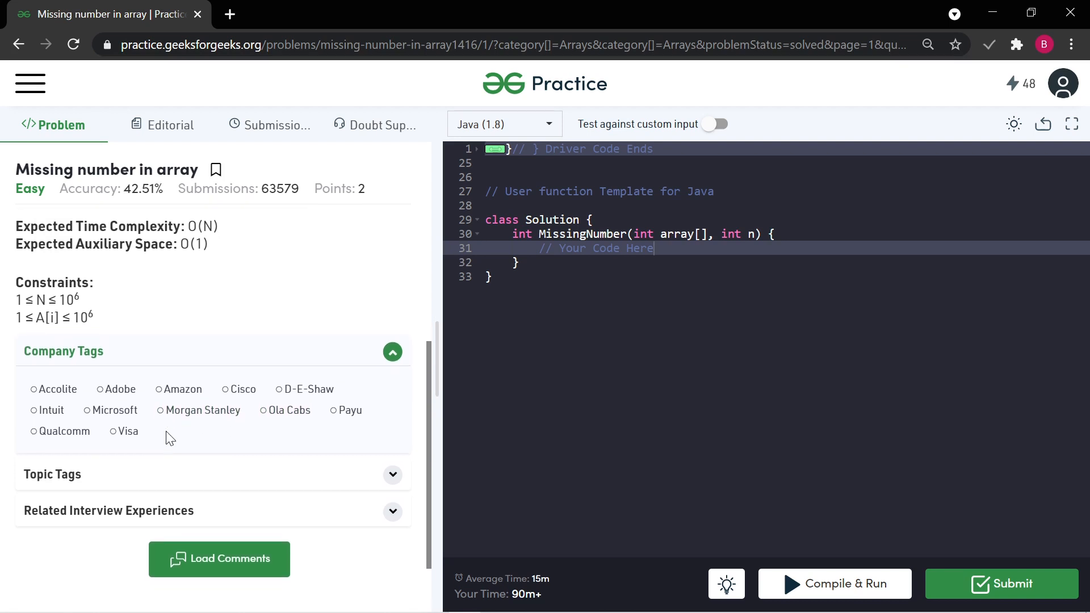
{"action": "mouse_move", "coordinate": [549, 602]}
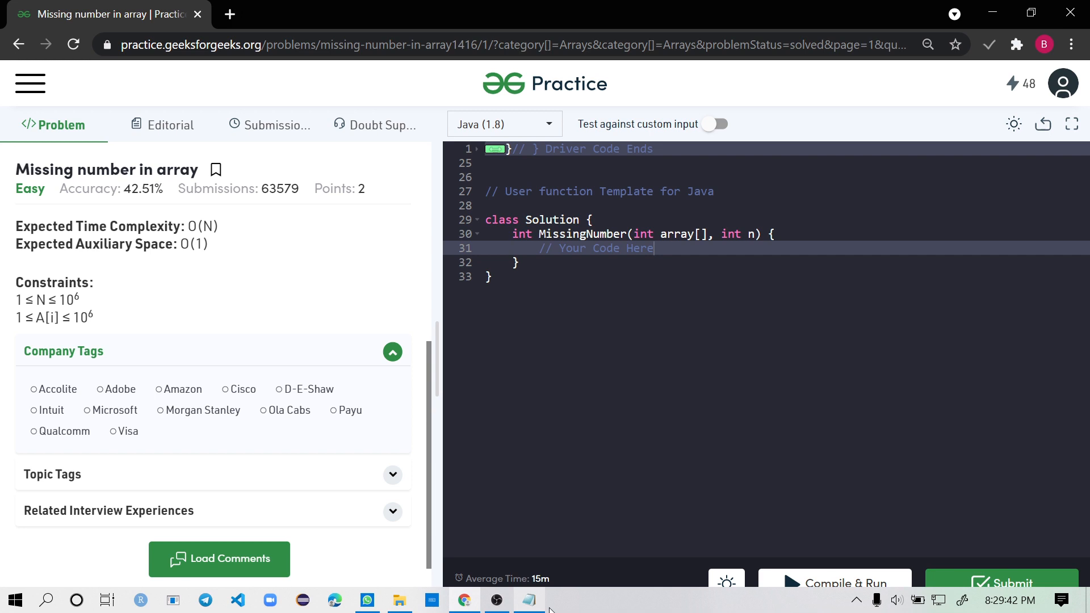
- Switch to Notepad and write Example 1 with n=5 and A[]={1,2,3,5}
{"action": "left_click", "coordinate": [528, 599]}
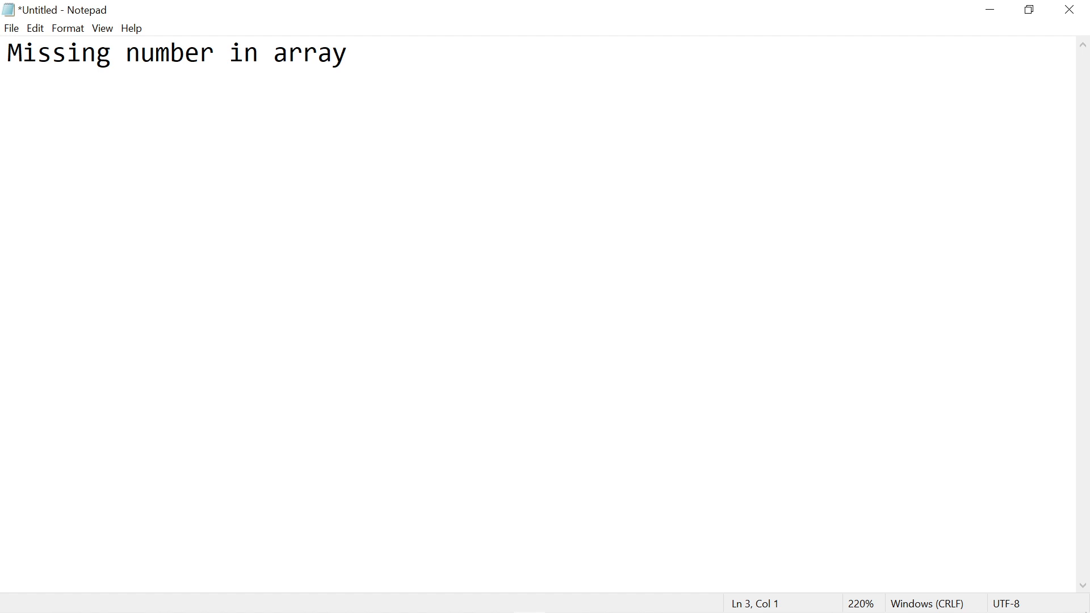
{"action": "type", "text": "E"}
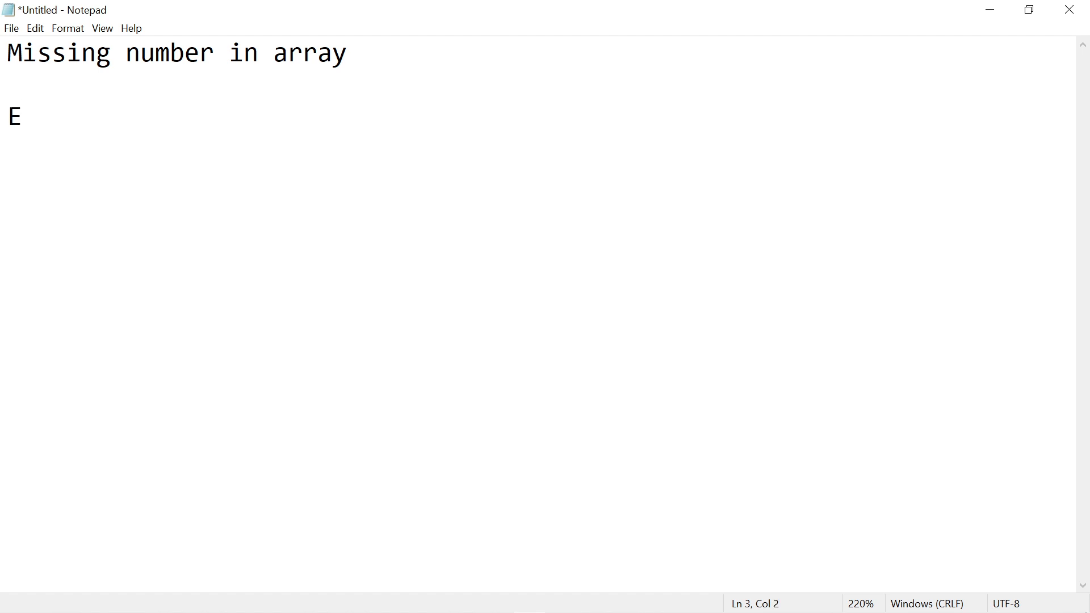
{"action": "type", "text": "xample"}
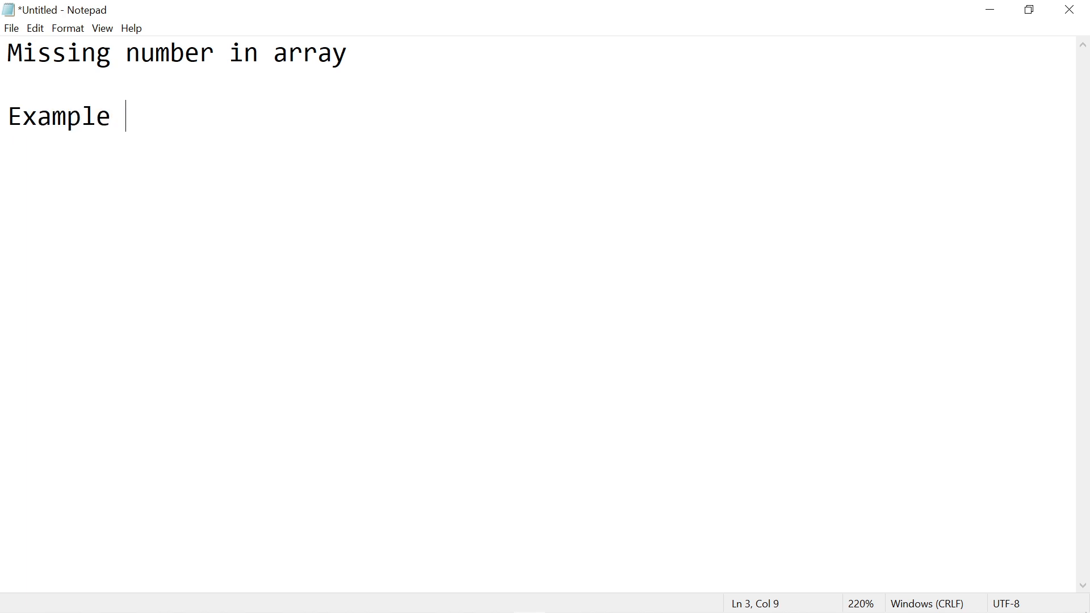
{"action": "type", "text": "1:"}
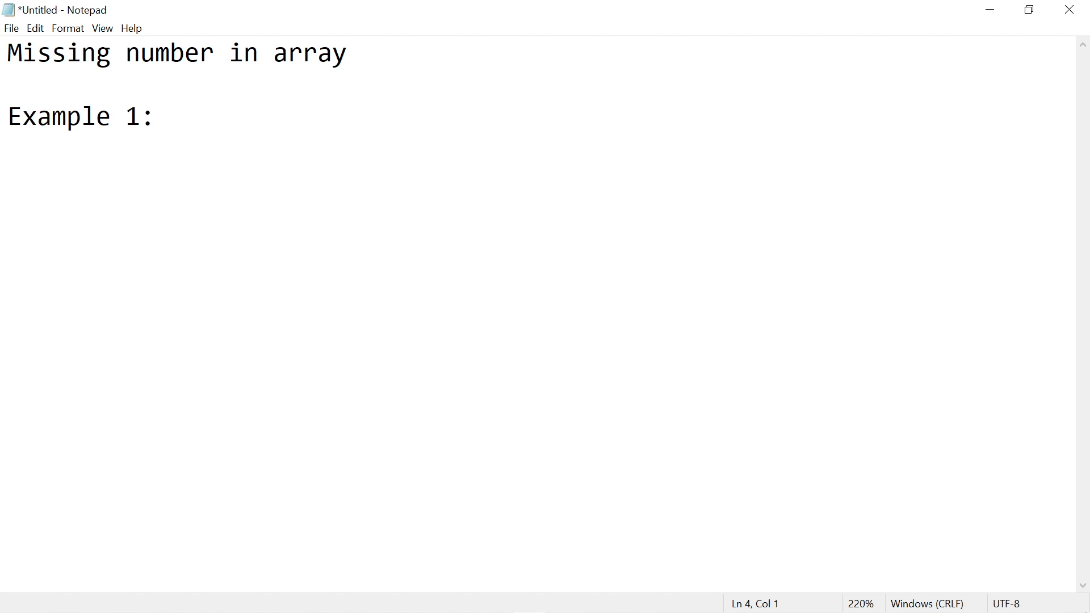
{"action": "type", "text": "n="}
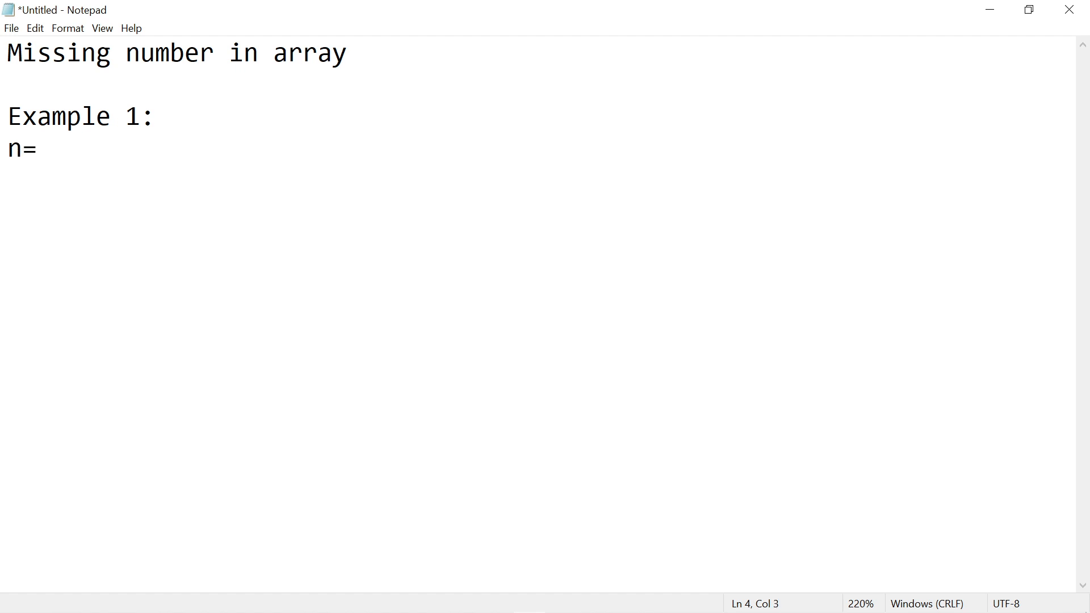
{"action": "type", "text": "5"}
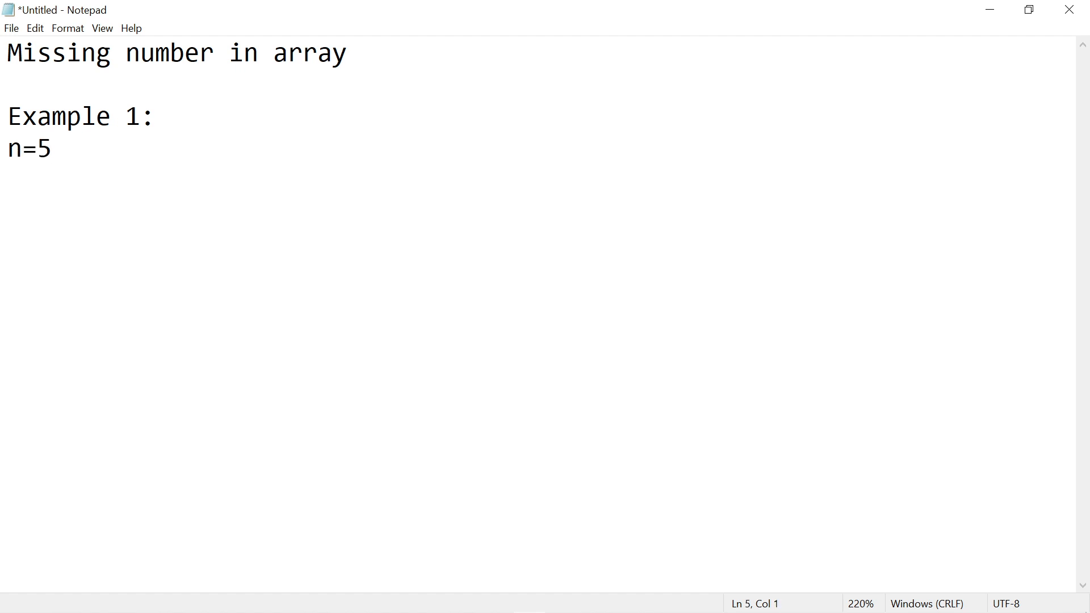
{"action": "type", "text": "A[]"}
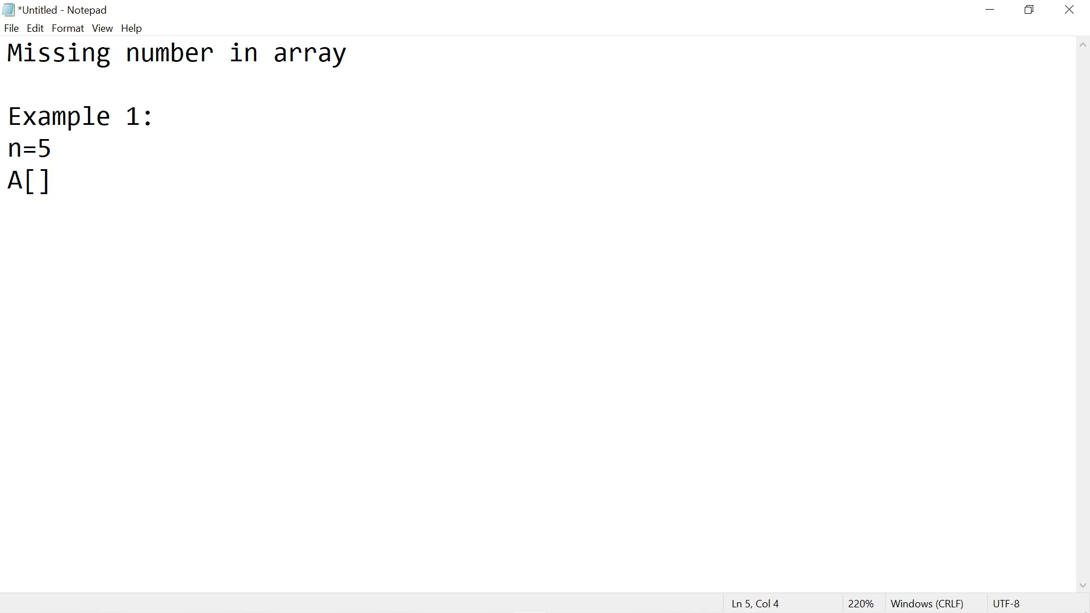
{"action": "type", "text": "={"}
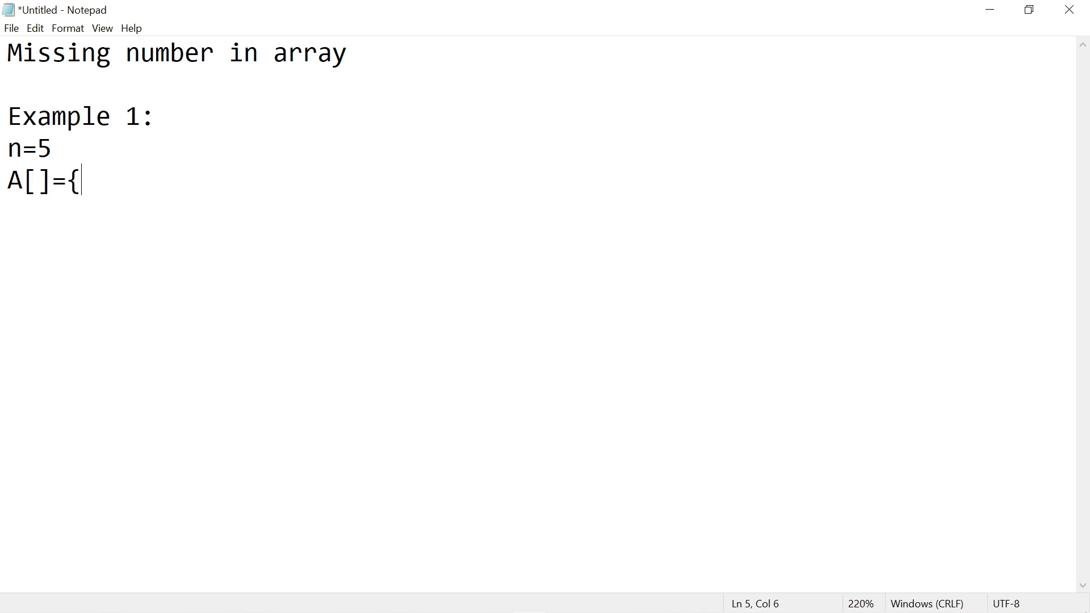
{"action": "type", "text": "1,2,3,5"}
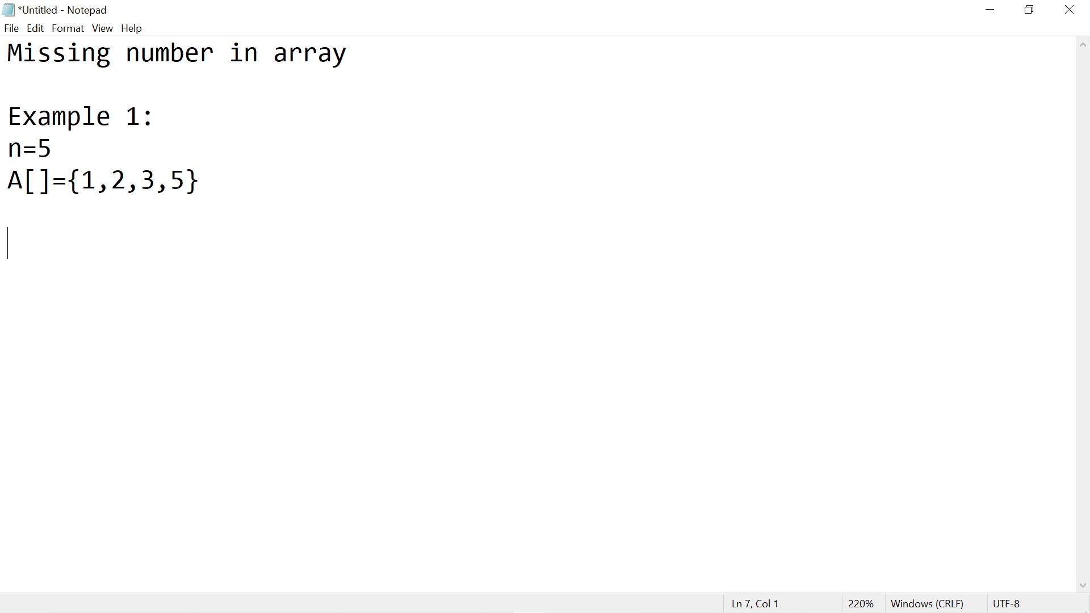
- Note the array total as p = 11 and start a new line
{"action": "type", "text": "p"}
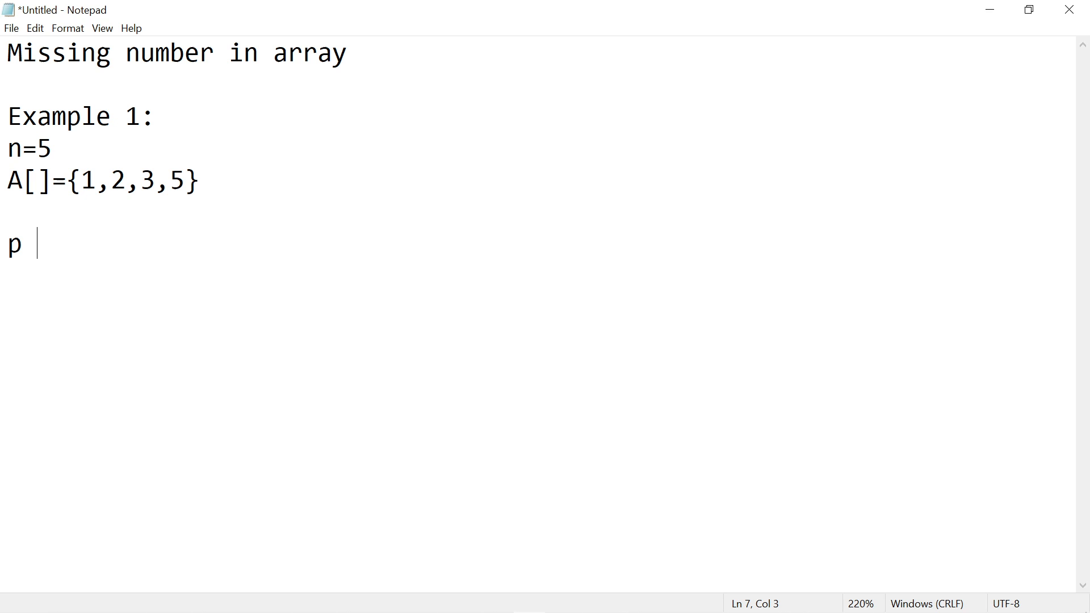
{"action": "type", "text": "="}
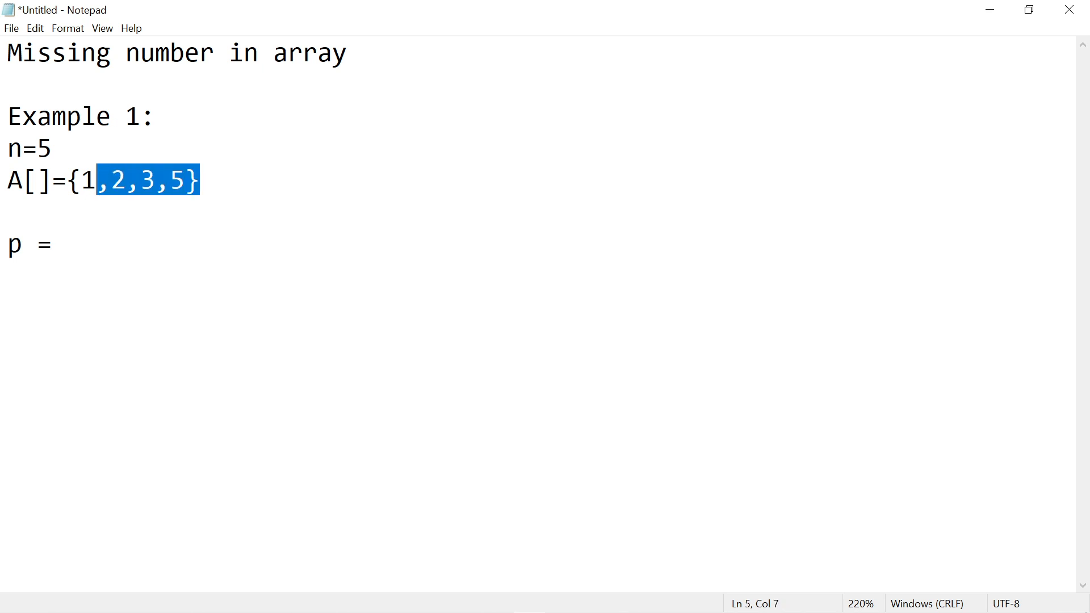
{"action": "left_click", "coordinate": [66, 244]}
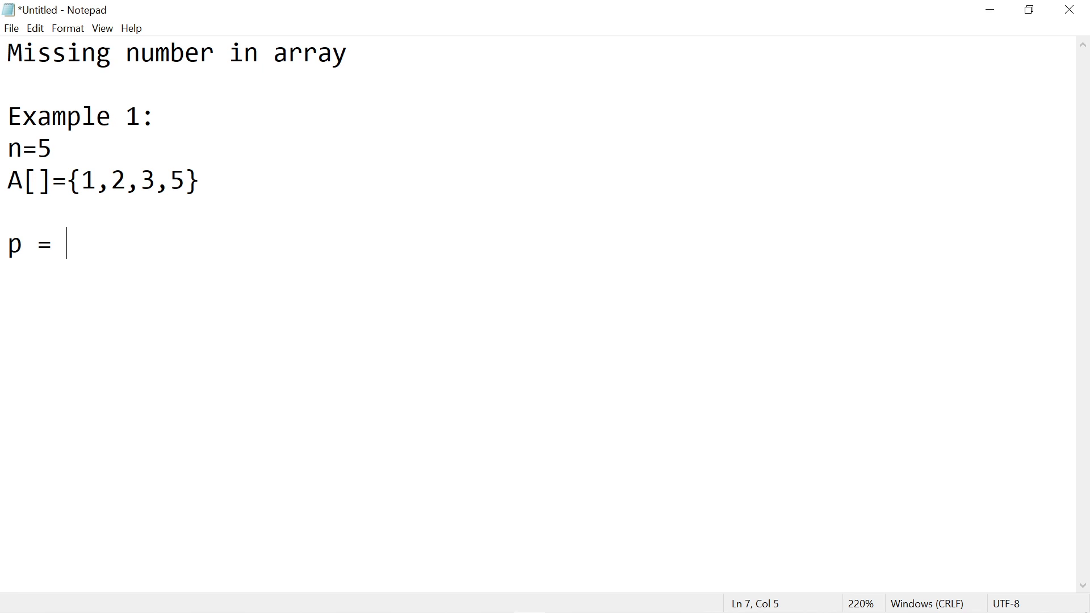
{"action": "type", "text": "11"}
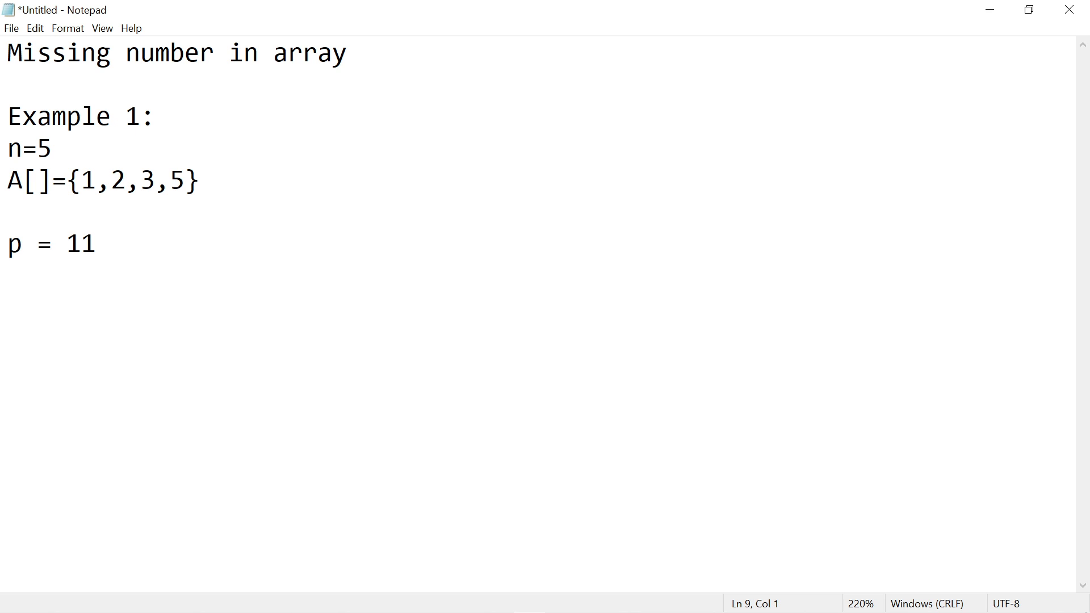
{"action": "key", "text": "Enter"}
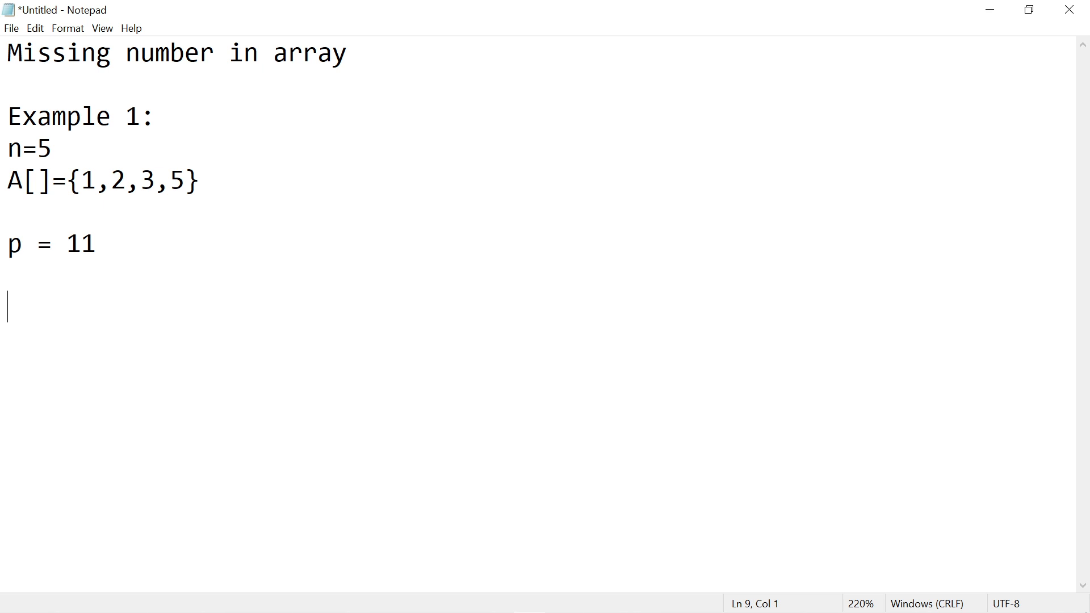
- Write the expected-total formula sum = (n*(n+1))/2 =
{"action": "type", "text": "su"}
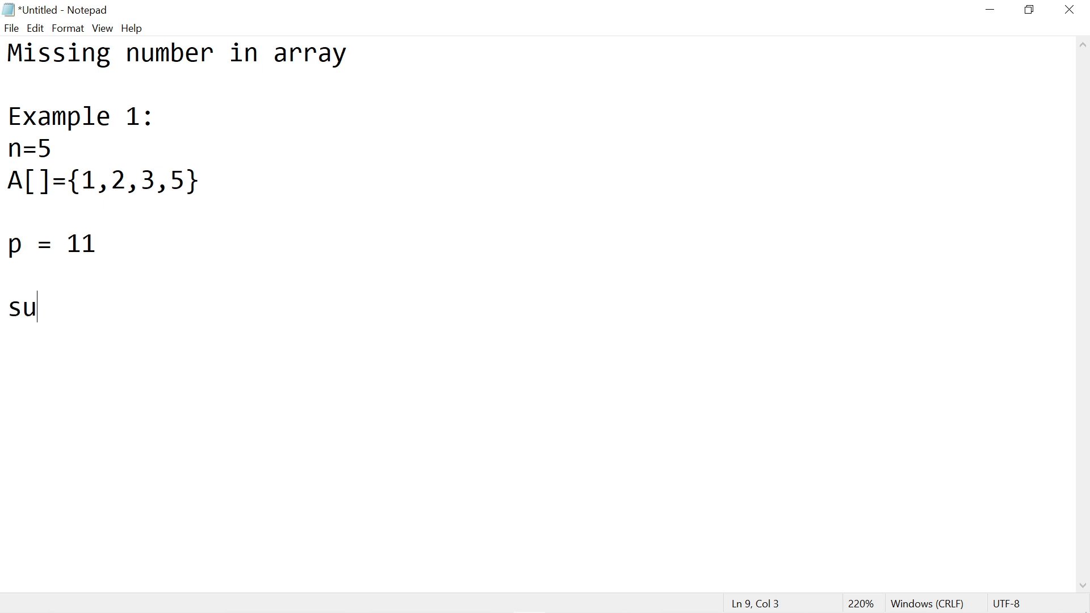
{"action": "type", "text": "m ="}
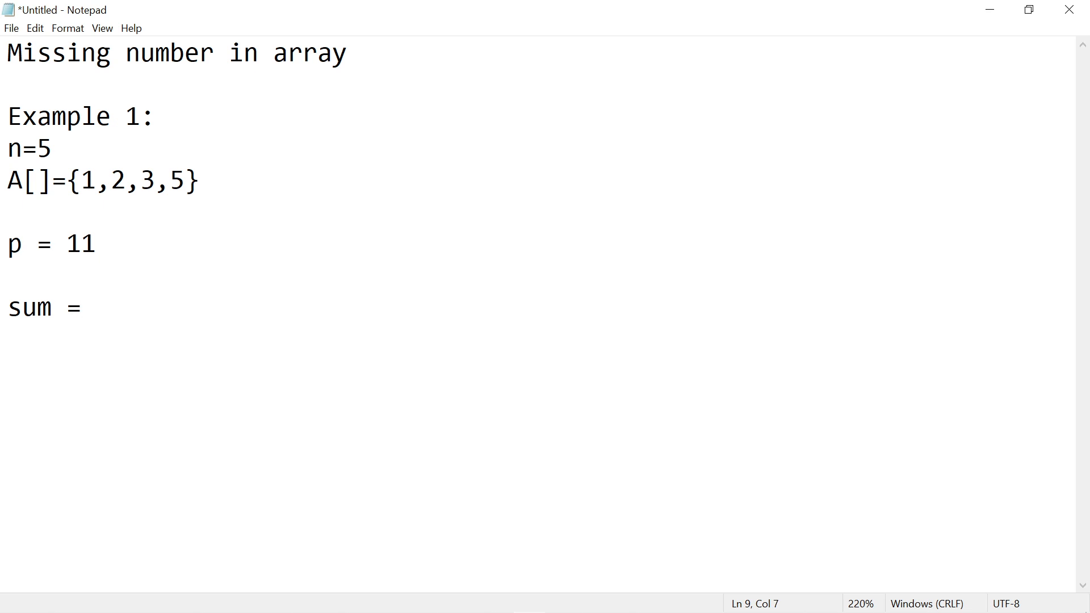
{"action": "type", "text": "(n*"}
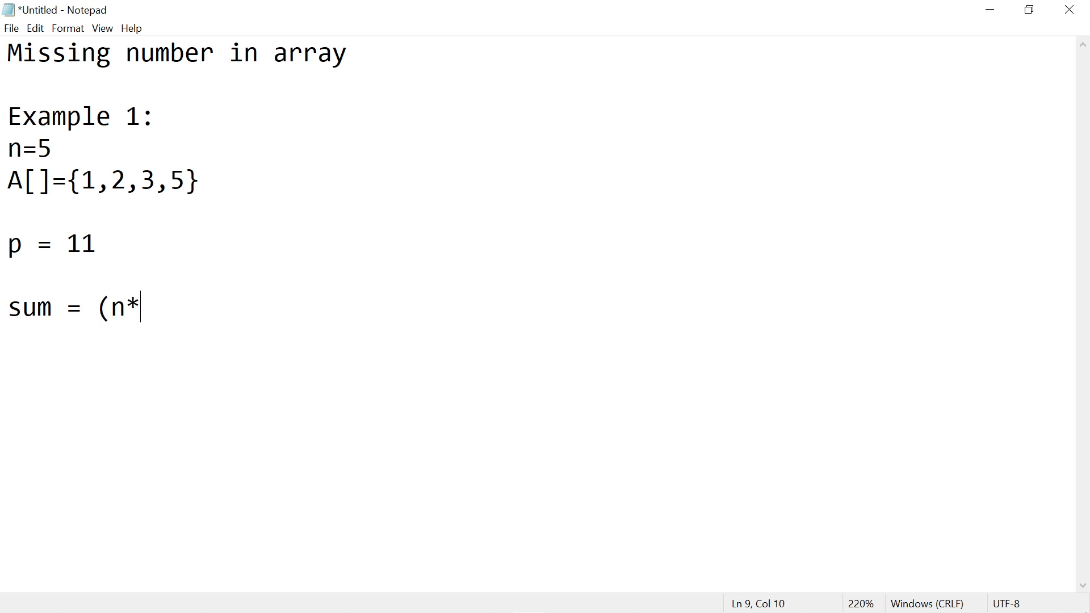
{"action": "type", "text": "(n{+"}
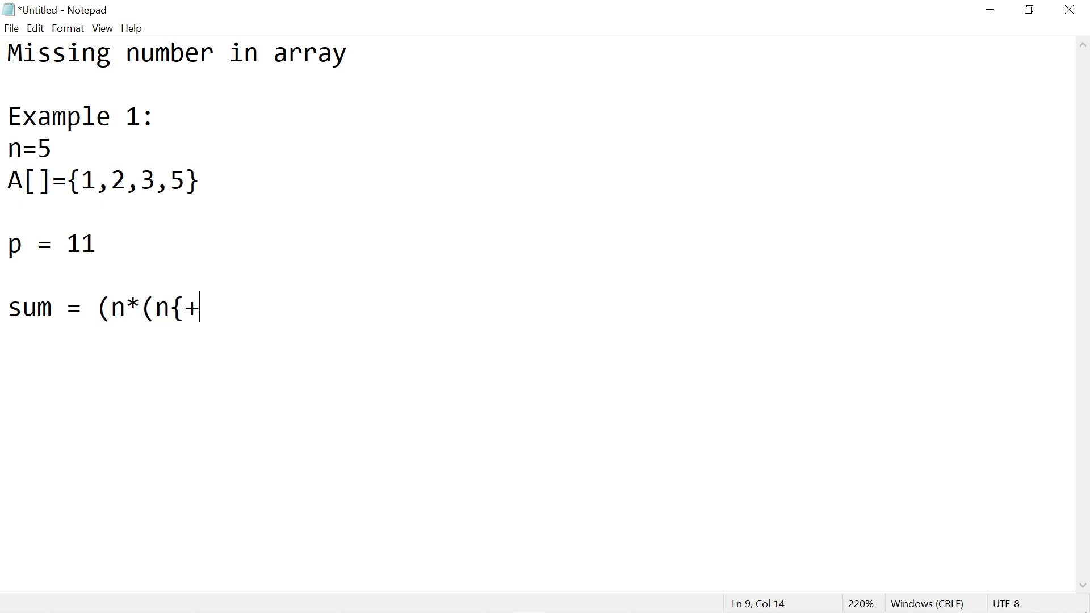
{"action": "key", "text": "Backspace"}
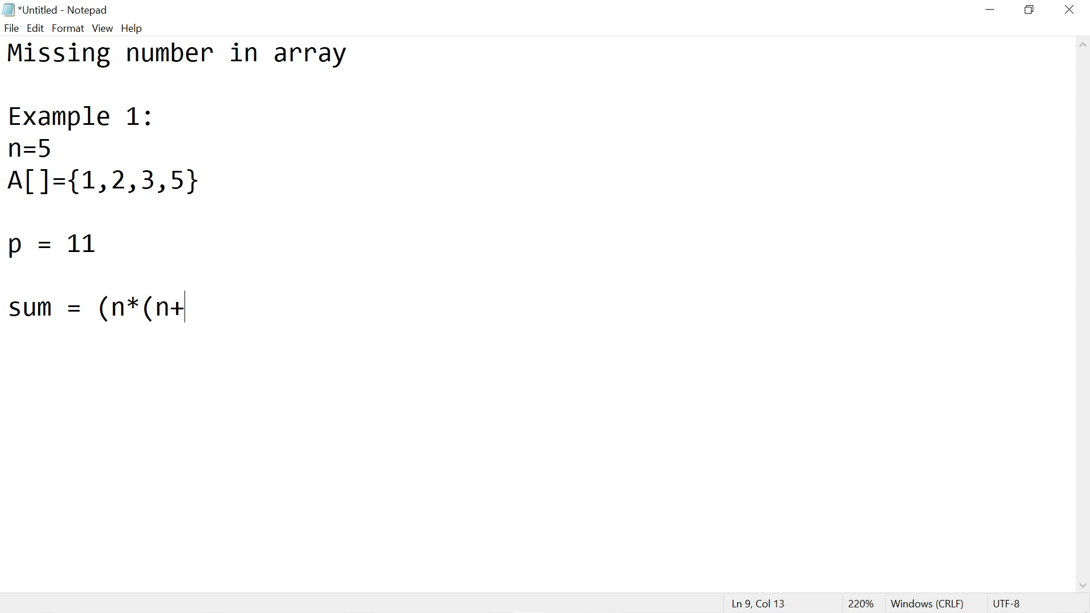
{"action": "type", "text": "1))"}
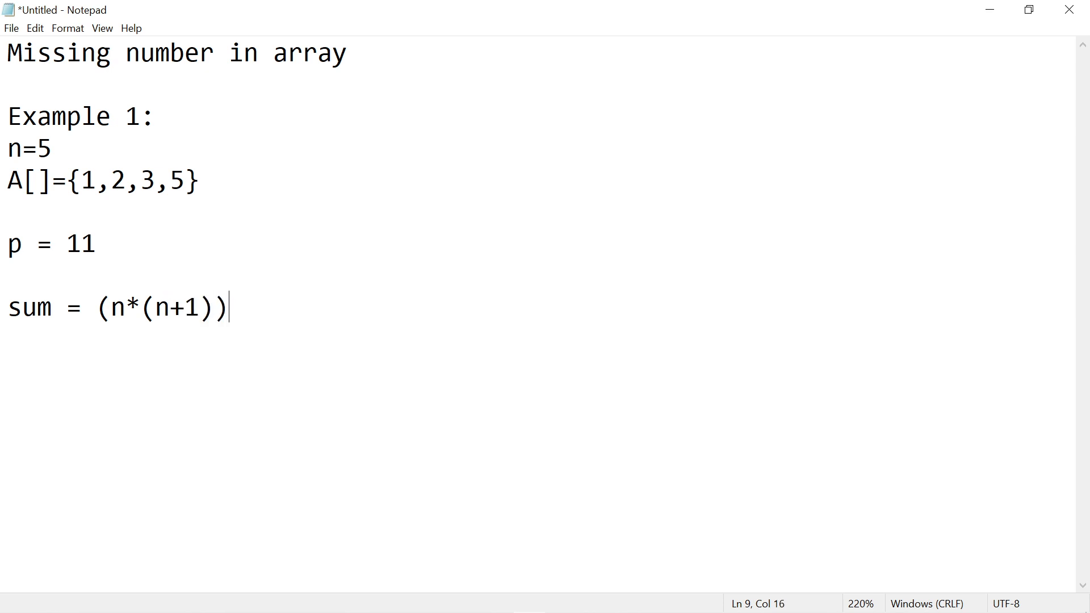
{"action": "type", "text": "/2"}
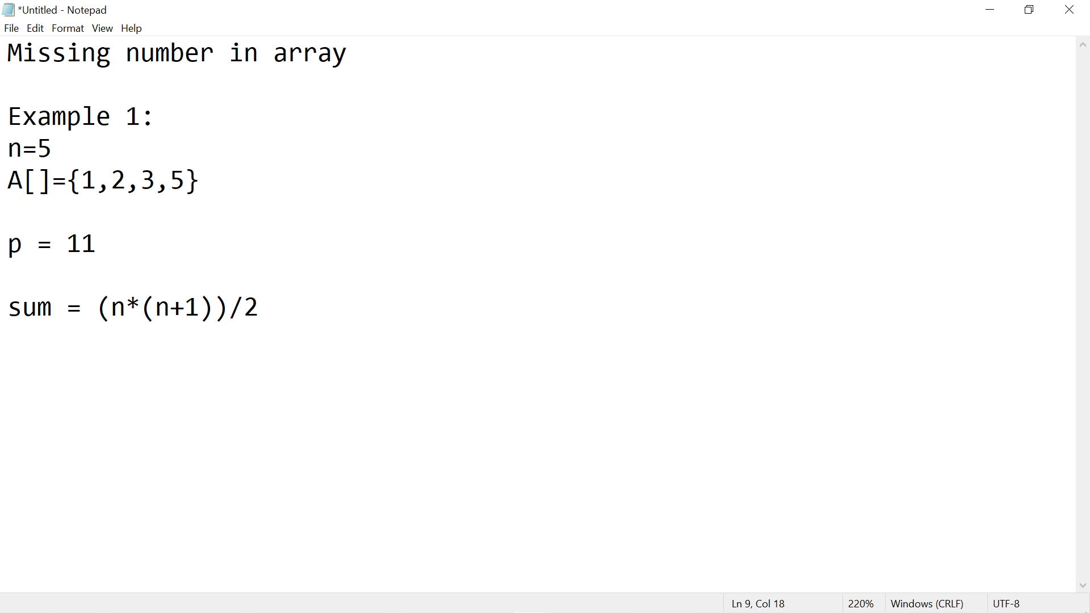
{"action": "type", "text": "="}
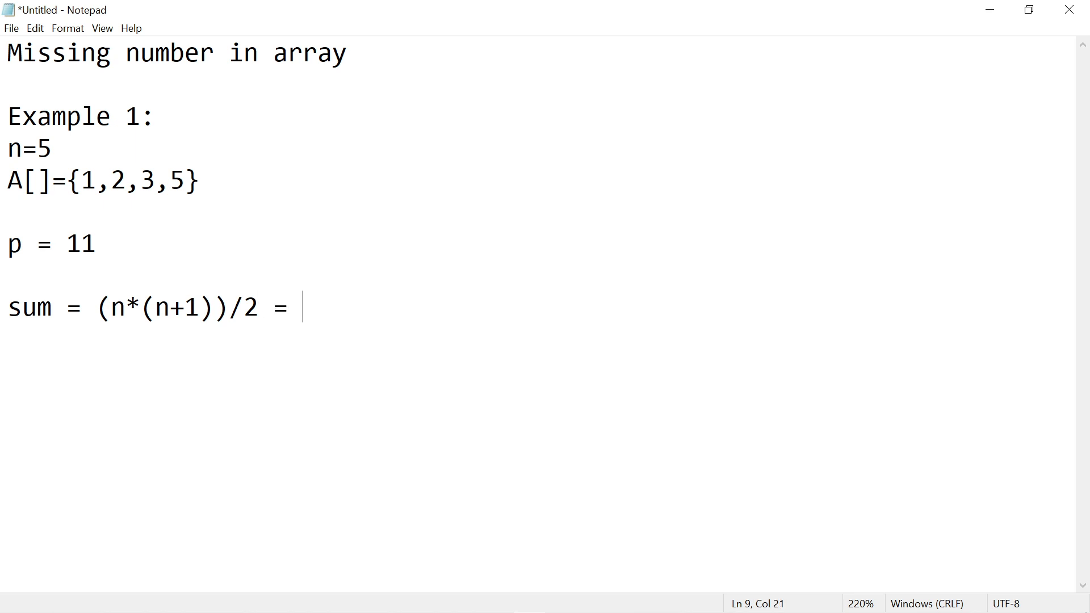
- Evaluate it for n=5 as (5*(5+1))/2 = 15
{"action": "type", "text": "("}
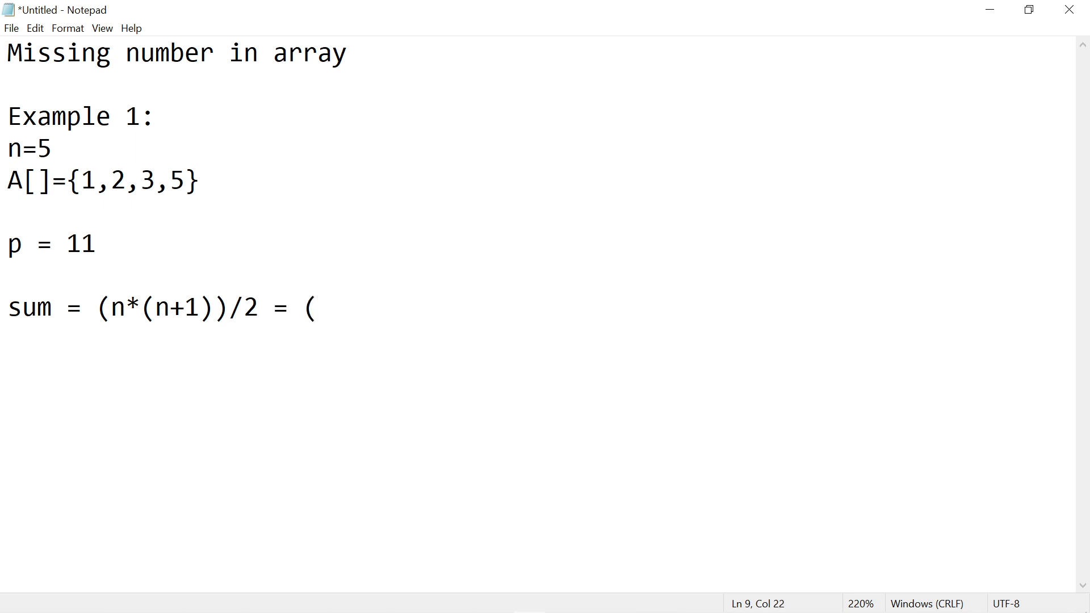
{"action": "type", "text": "5*"}
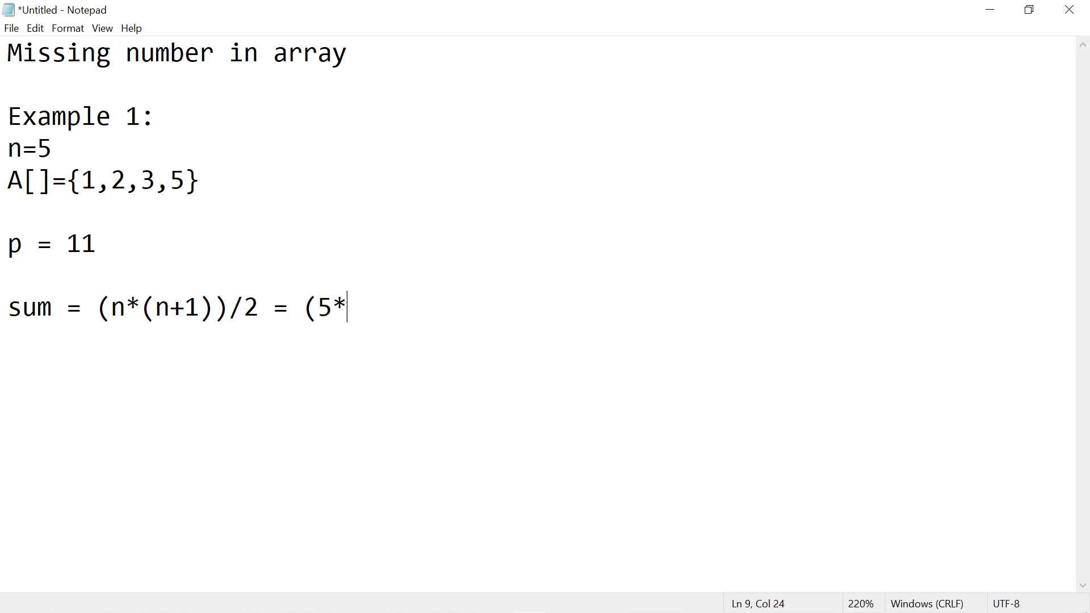
{"action": "type", "text": "(5"}
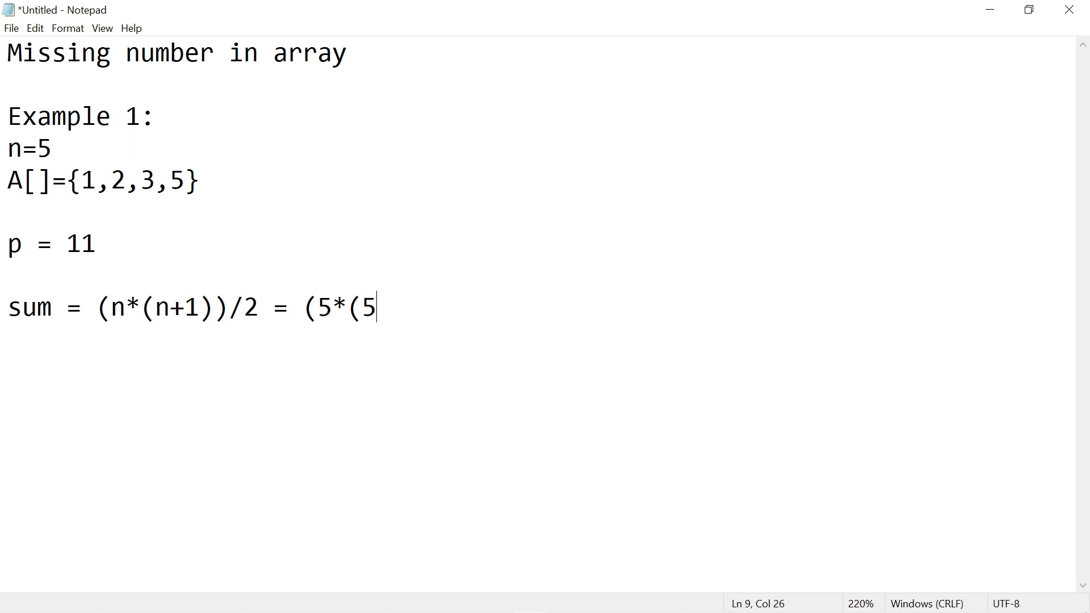
{"action": "type", "text": "+1)"}
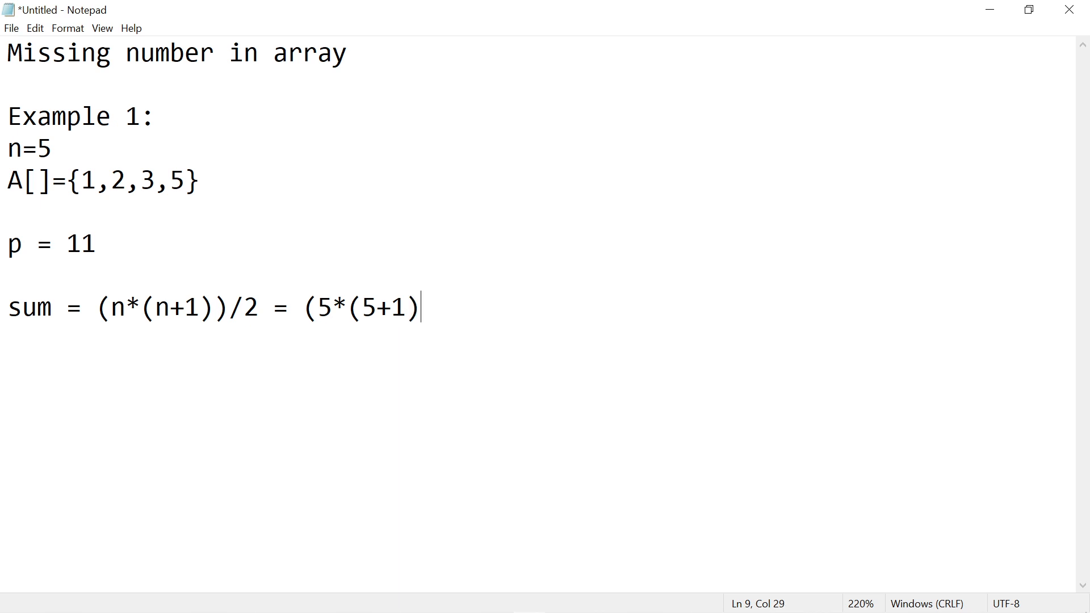
{"action": "type", "text": ")/2"}
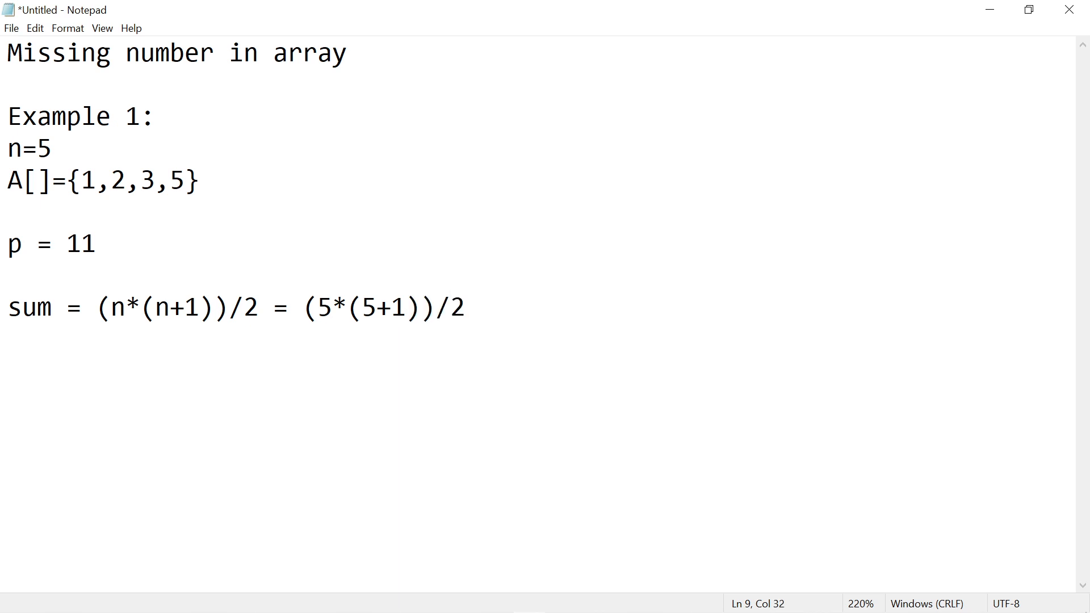
{"action": "type", "text": "="}
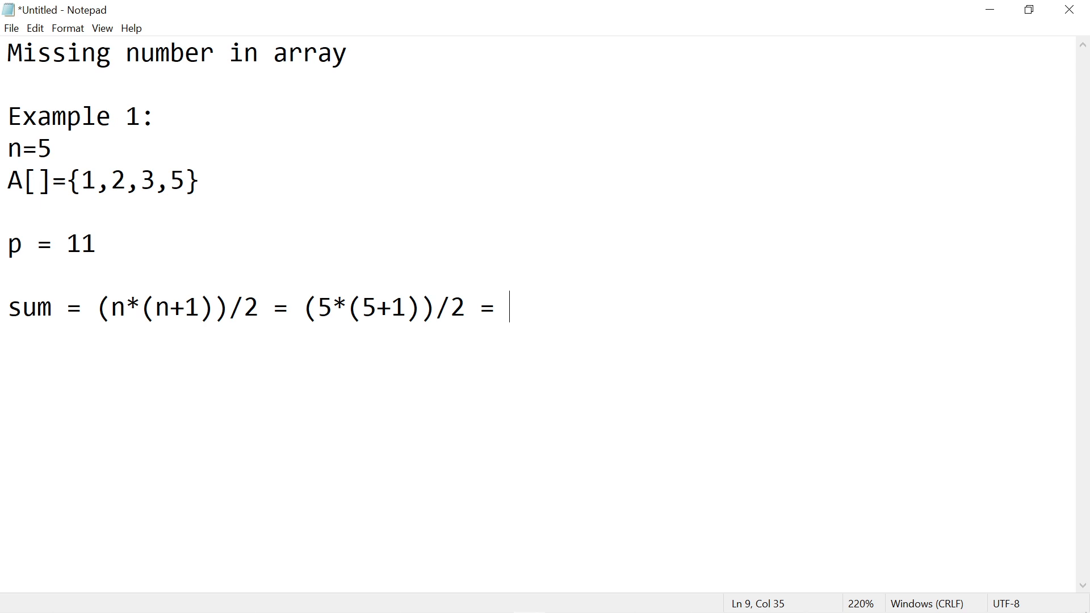
{"action": "type", "text": "15"}
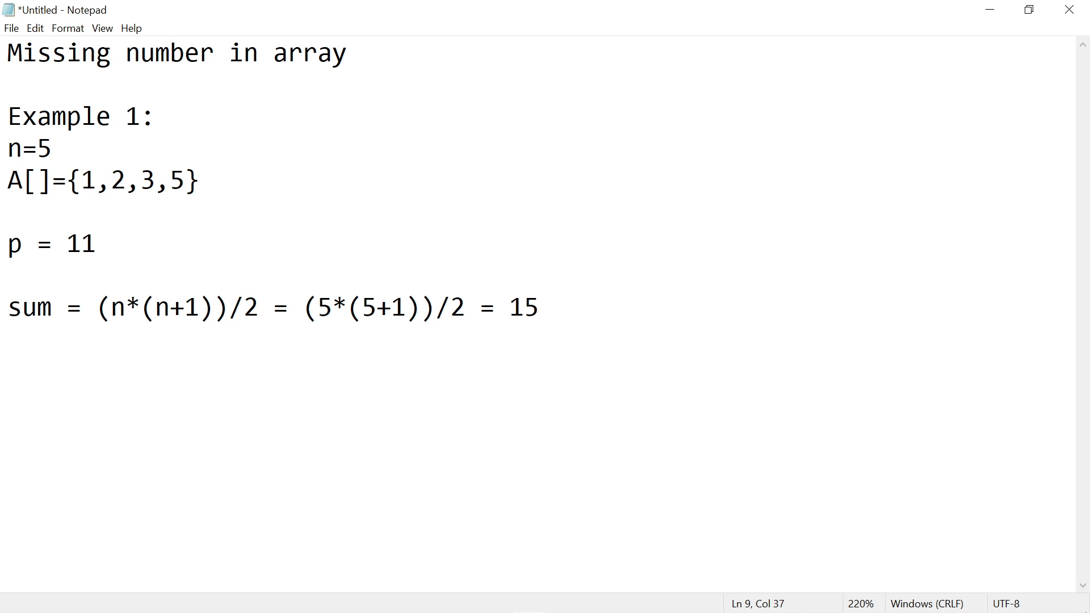
{"action": "left_click", "coordinate": [538, 308]}
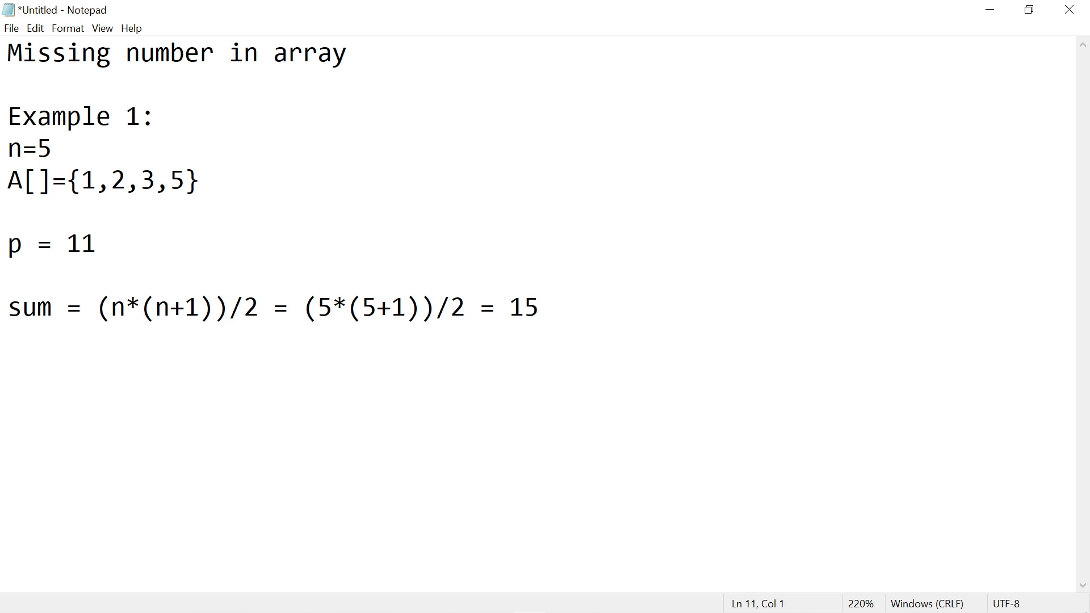
- Conclude x = sum -p = 15-11= 4, then return to the GeeksforGeeks code editor
{"action": "type", "text": "x"}
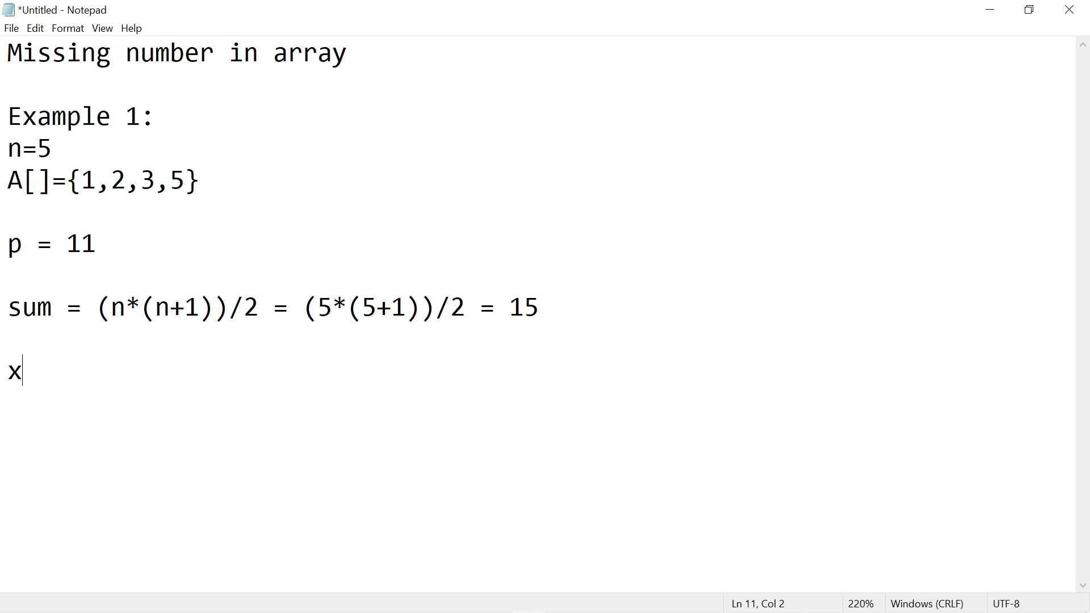
{"action": "type", "text": "="}
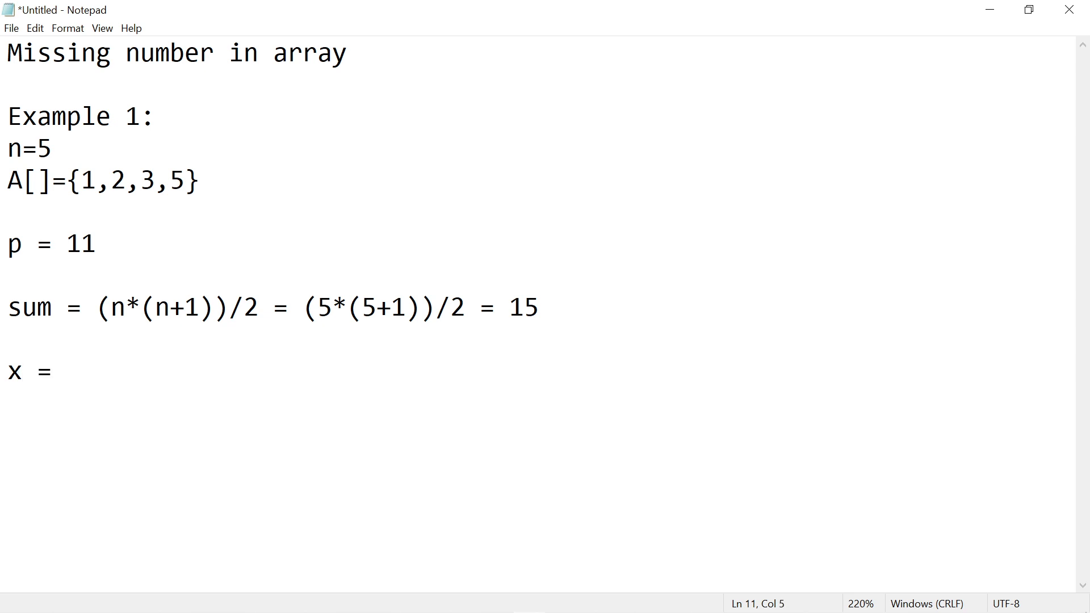
{"action": "left_click", "coordinate": [64, 372]}
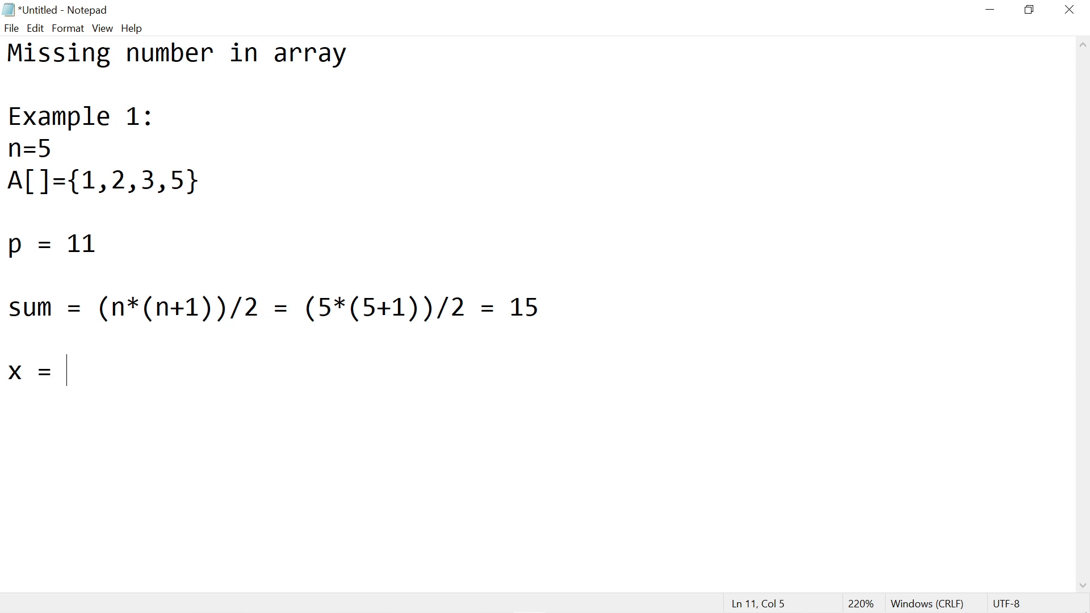
{"action": "type", "text": "sum"}
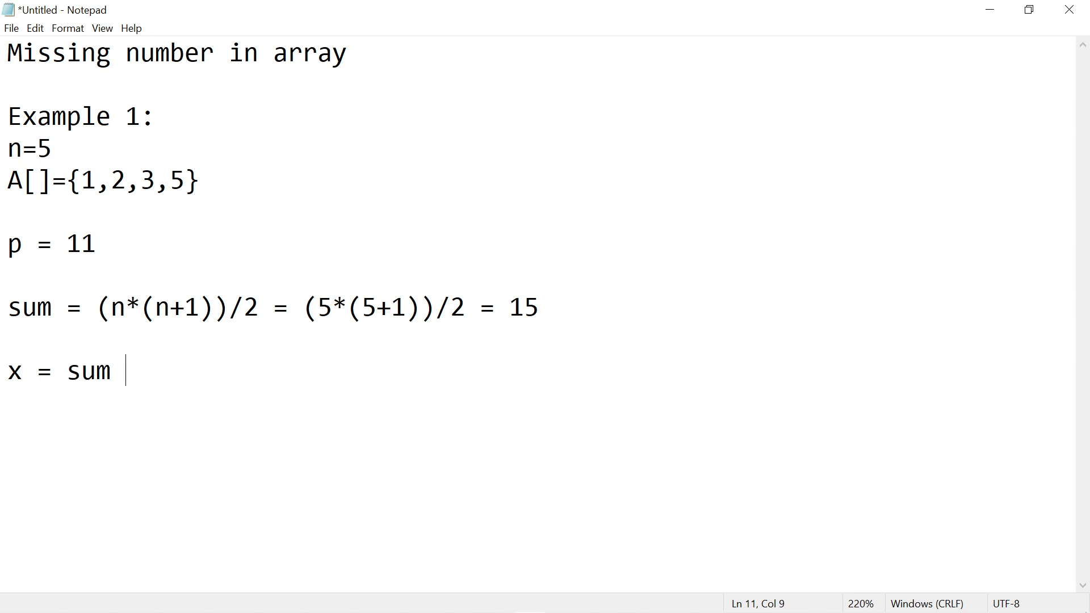
{"action": "type", "text": "-"}
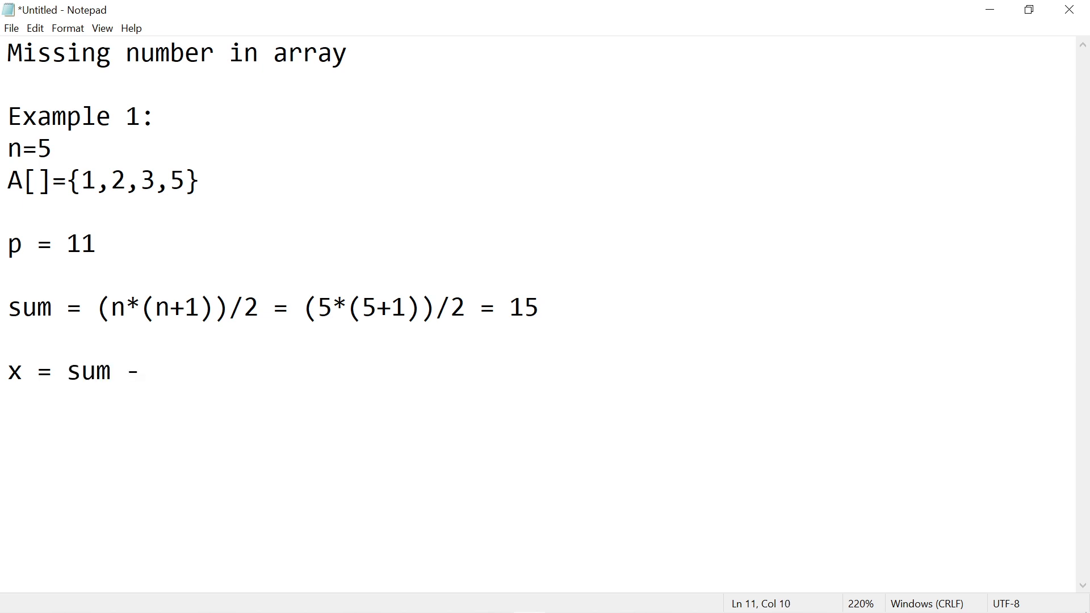
{"action": "type", "text": "p"}
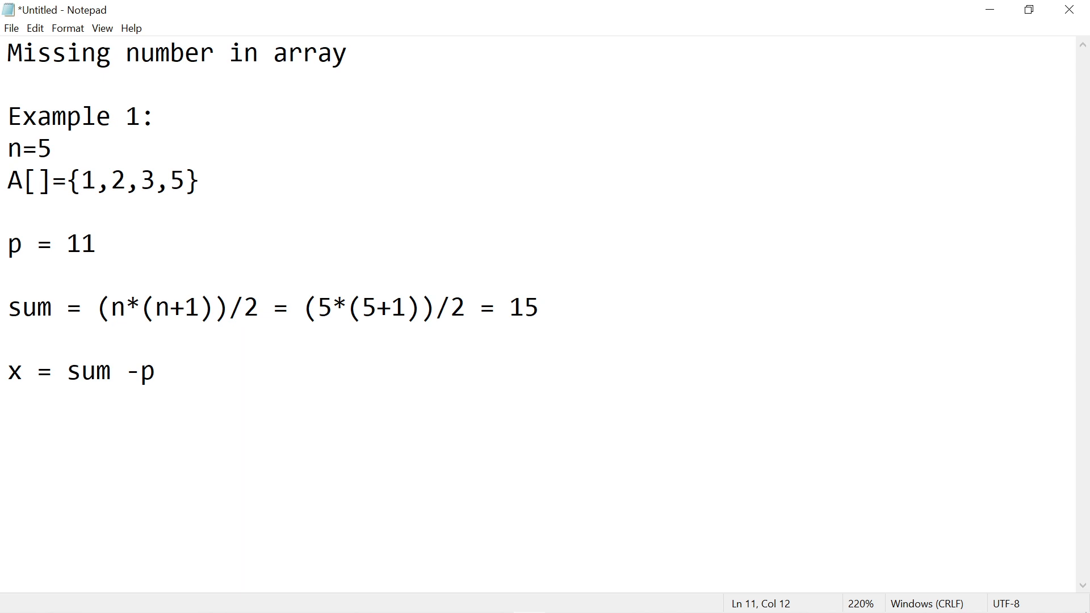
{"action": "type", "text": "15"}
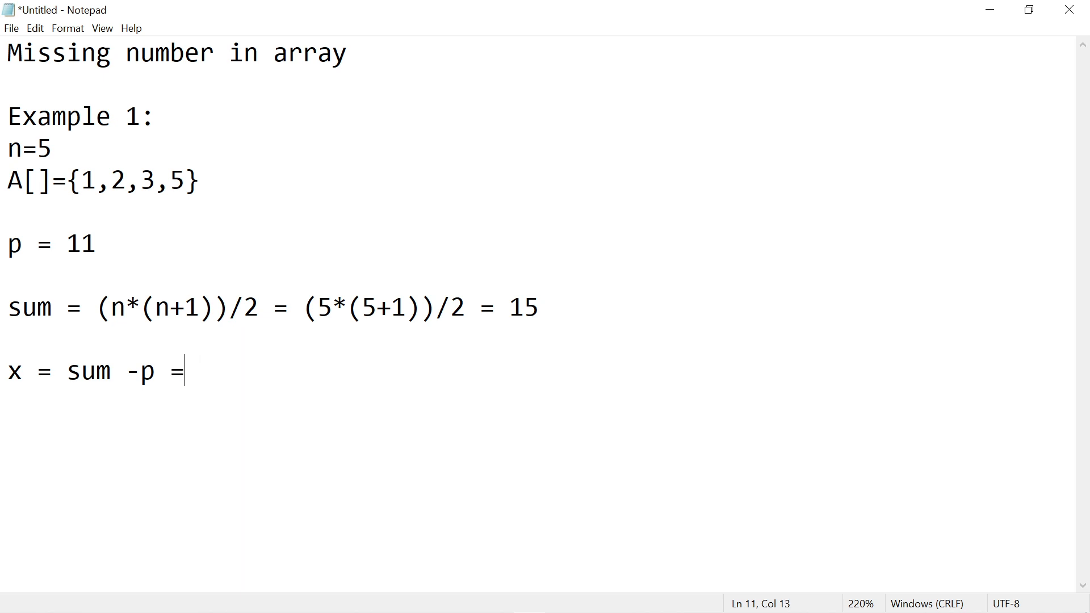
{"action": "type", "text": "15"}
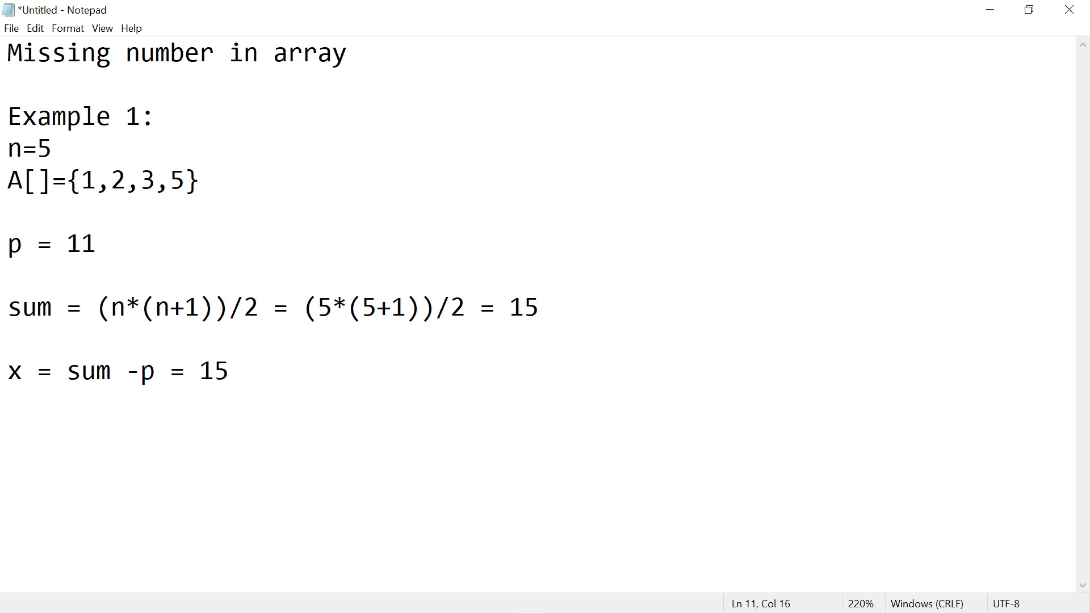
{"action": "type", "text": "-11"}
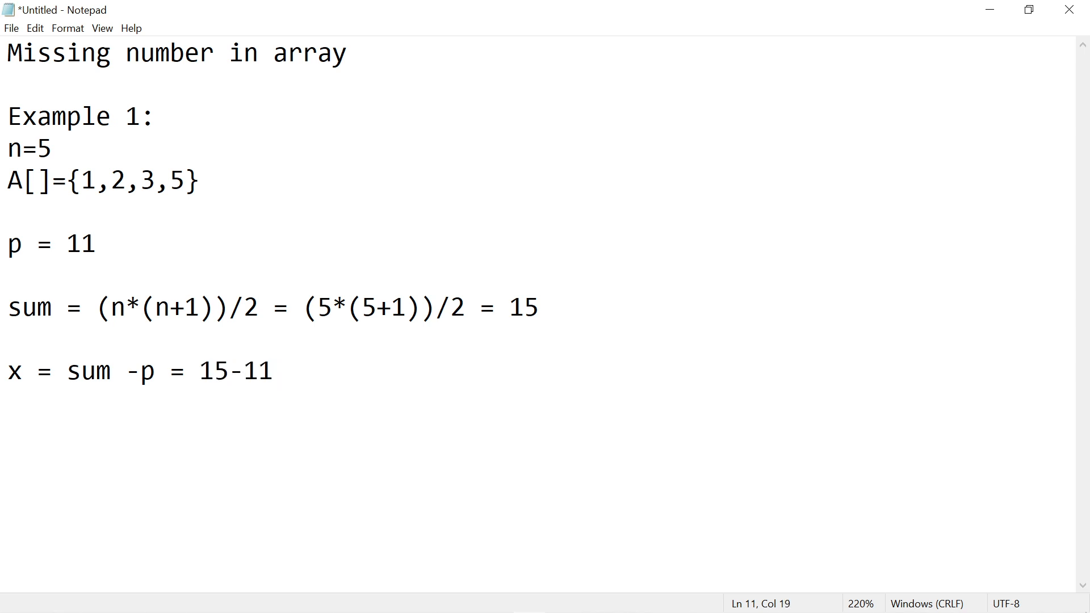
{"action": "type", "text": "=4"}
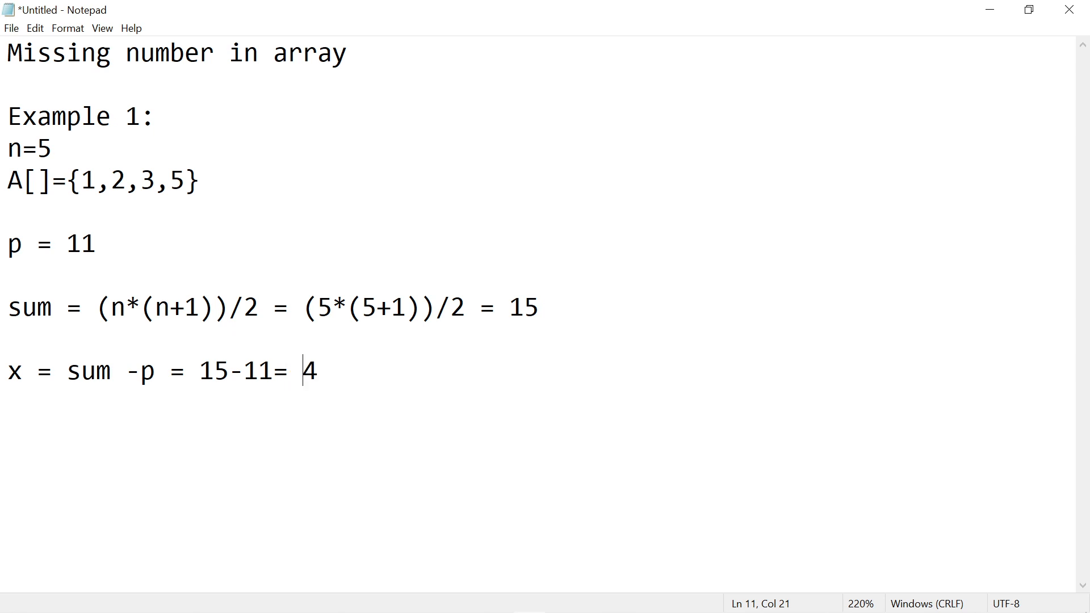
{"action": "key", "text": "Left"}
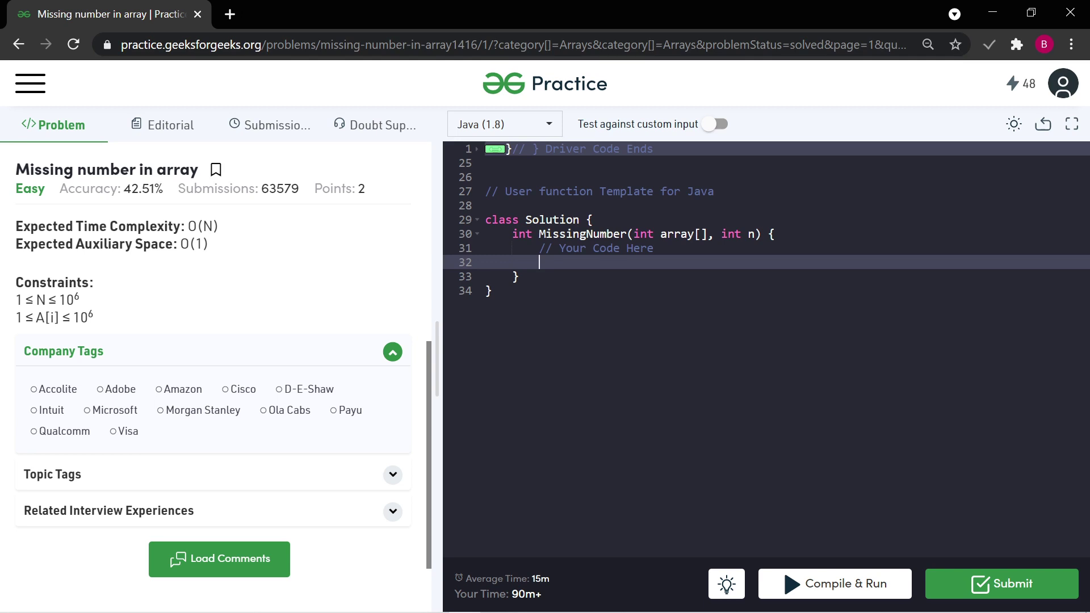
- Declare int p = 0; and a for loop header for(int i=0; i<n; i++)
{"action": "type", "text": "int p ="}
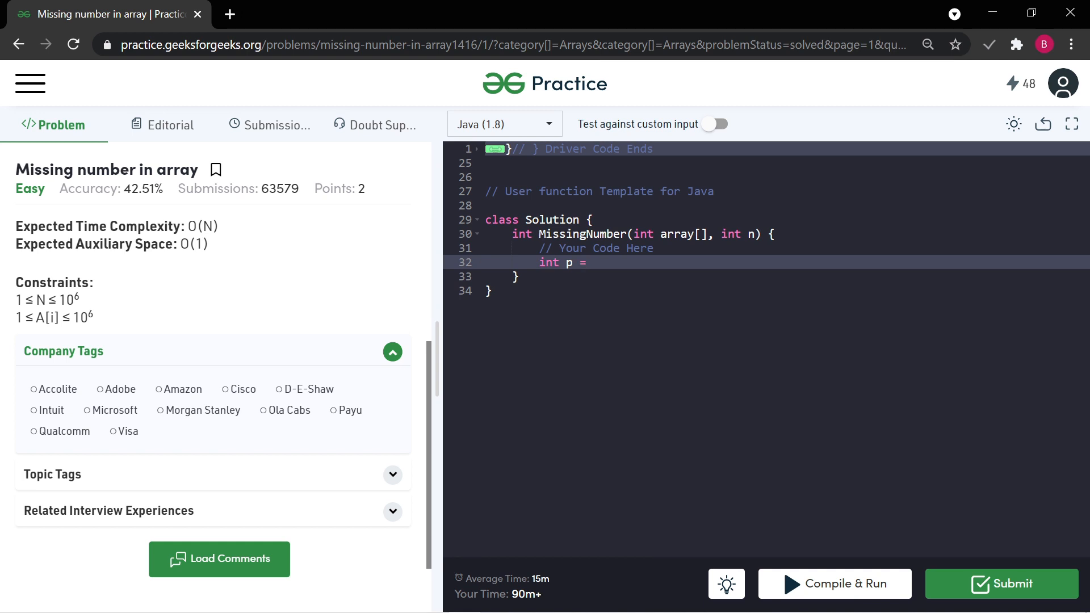
{"action": "type", "text": "0;"}
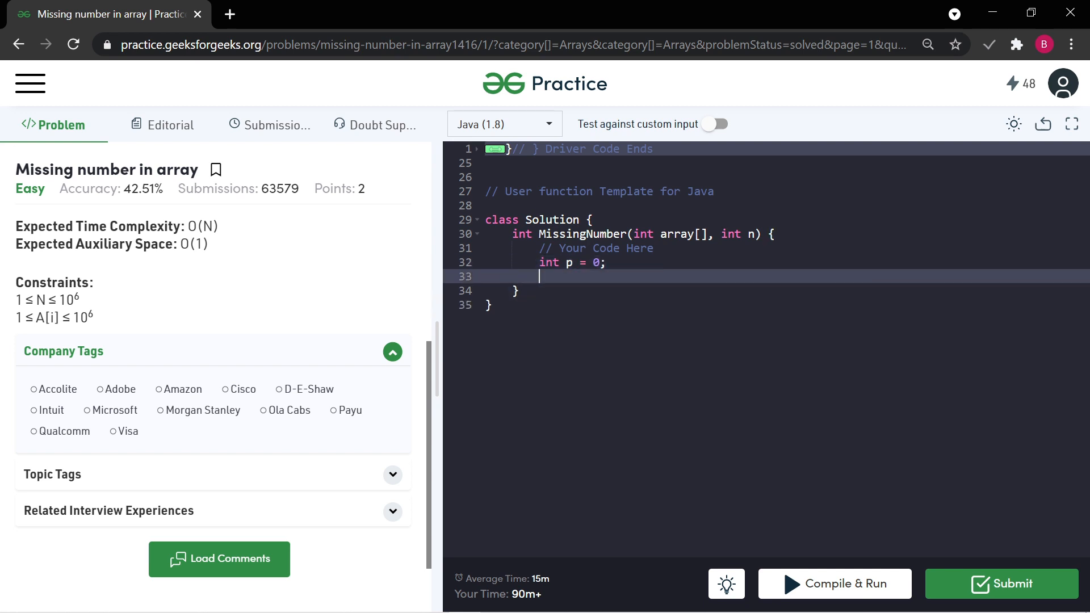
{"action": "type", "text": "for"}
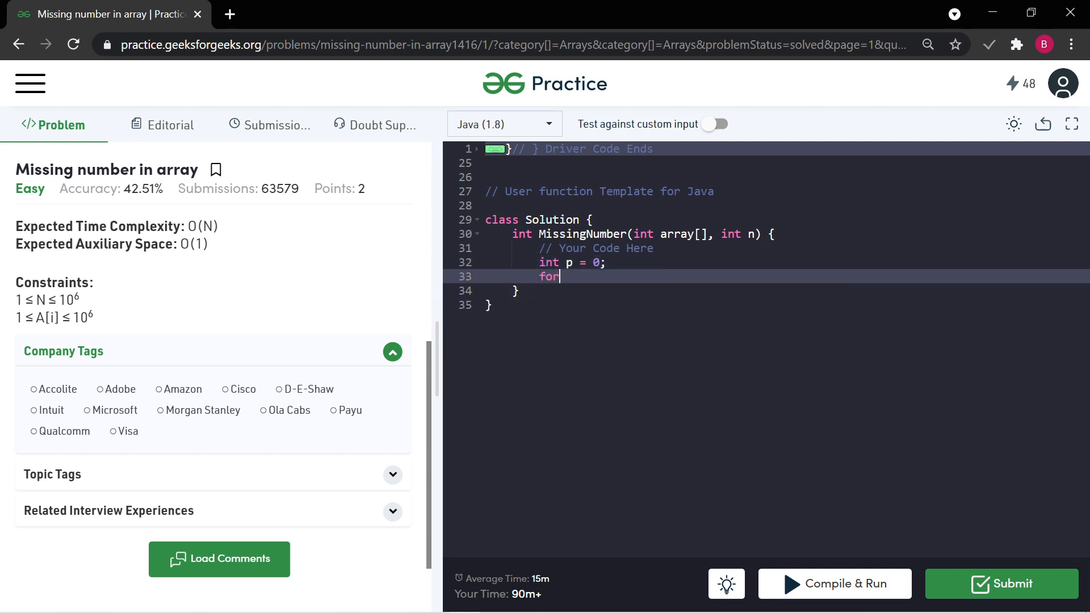
{"action": "type", "text": "(in"}
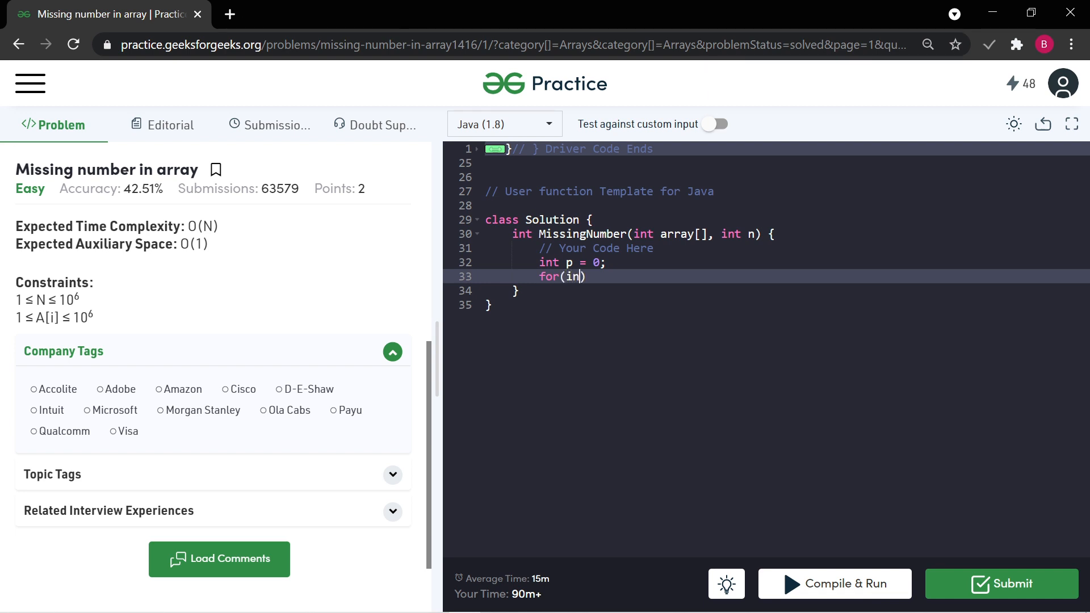
{"action": "type", "text": "t i="}
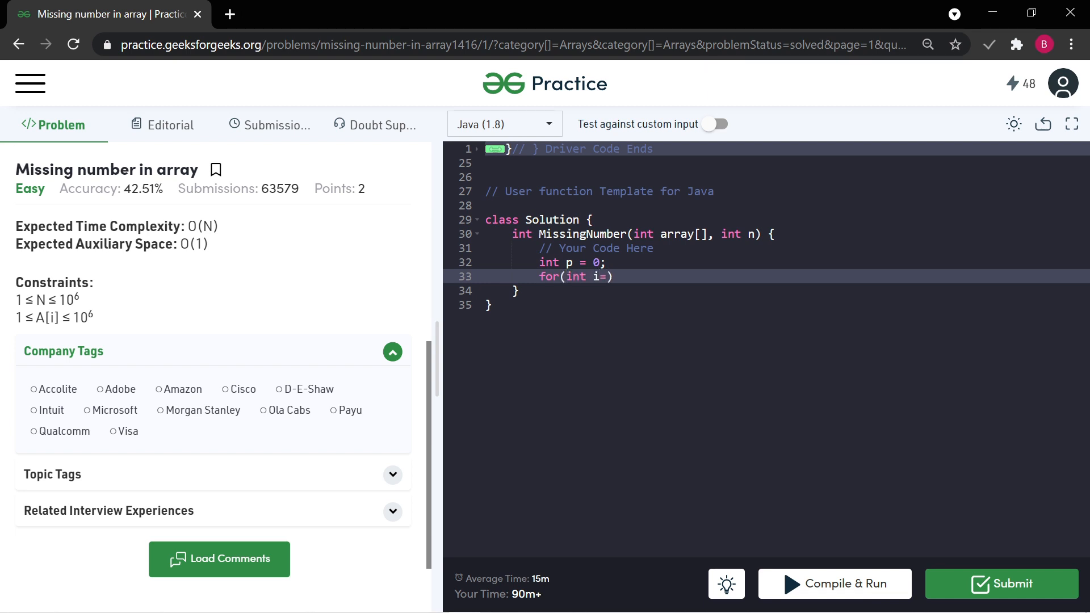
{"action": "type", "text": "0 ;"}
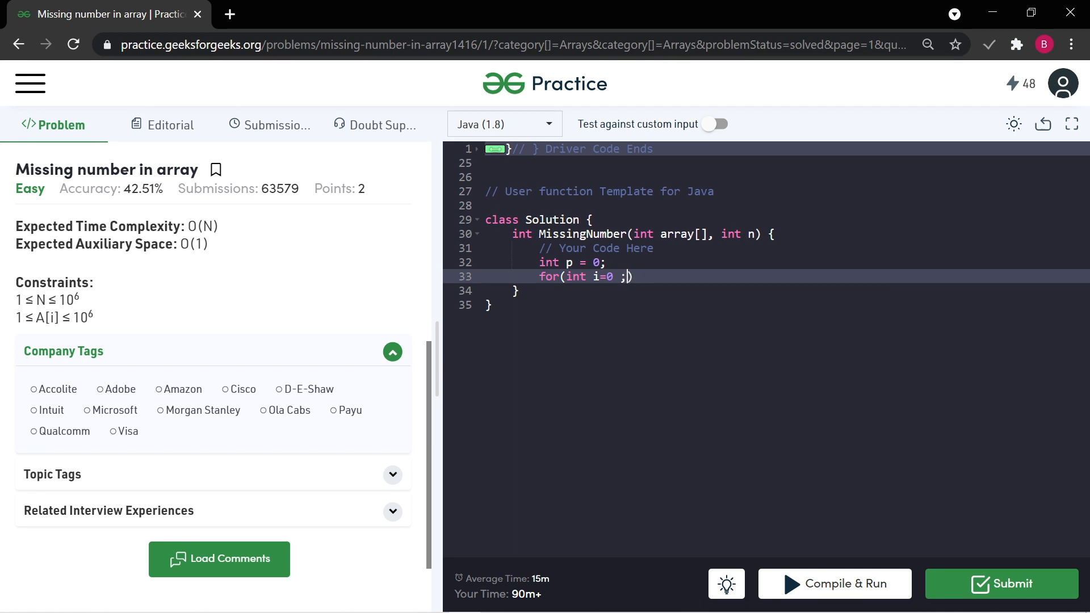
{"action": "type", "text": "i"}
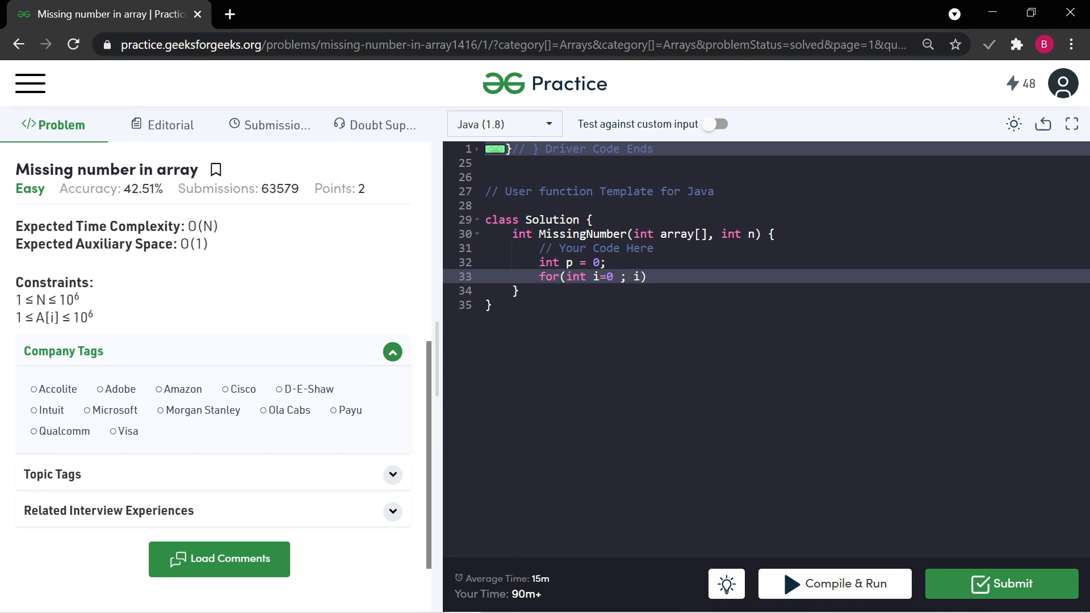
{"action": "type", "text": "i<n"}
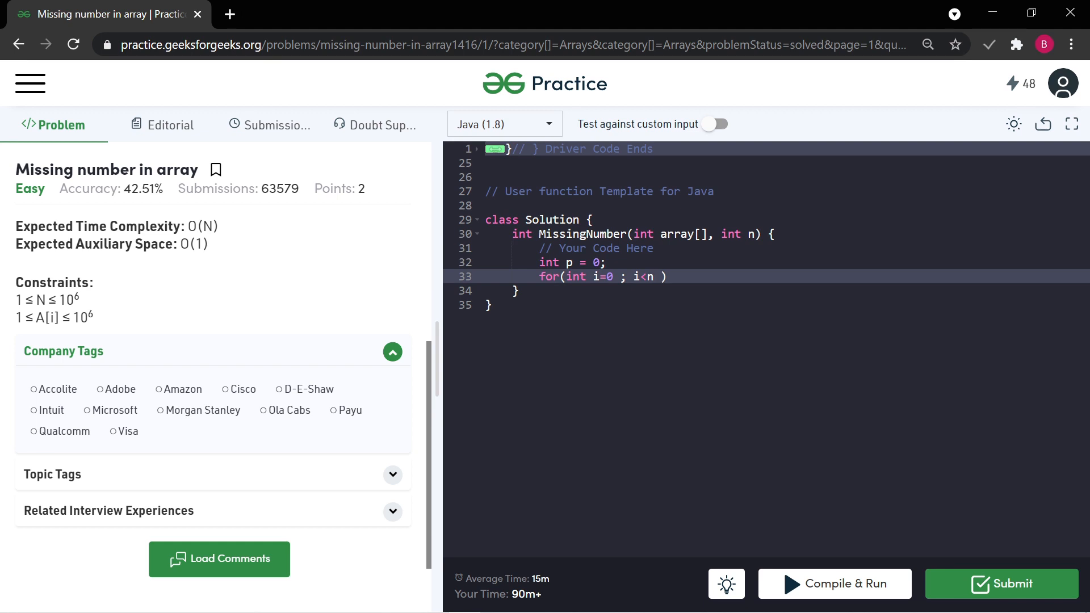
{"action": "type", "text": "; i"}
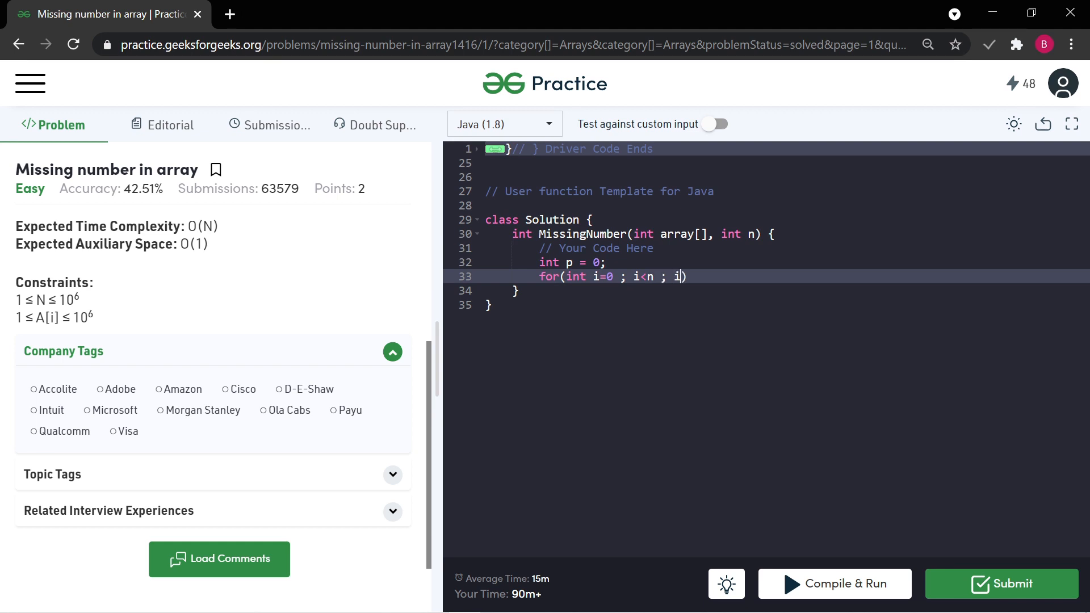
{"action": "type", "text": "++"}
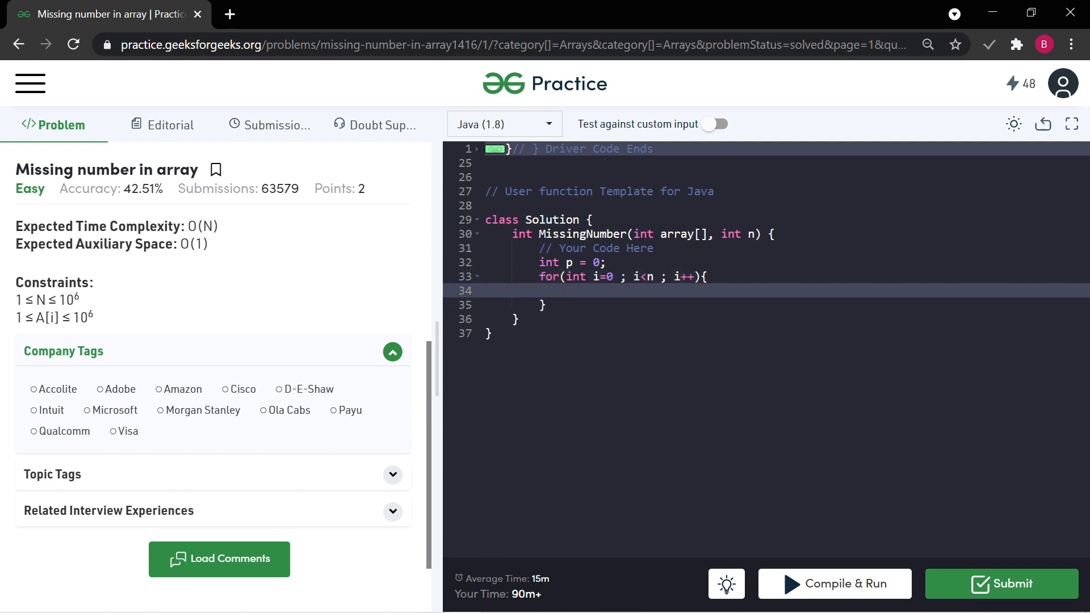
- Accumulate p = p + array[i]; in the loop body and tighten the bound to i<n-1
{"action": "type", "text": "p= p"}
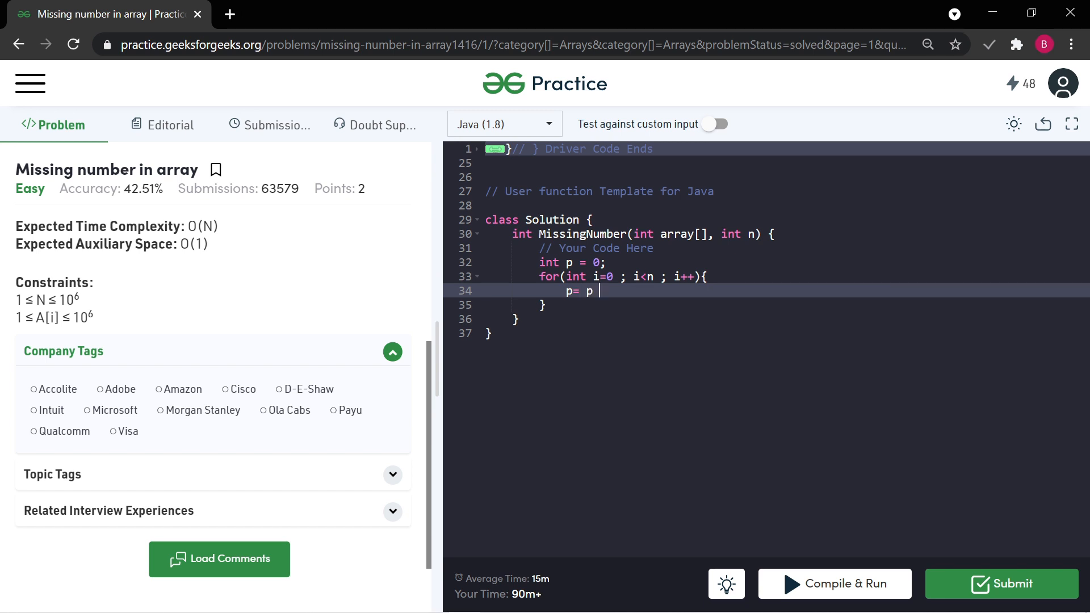
{"action": "type", "text": "+arr"}
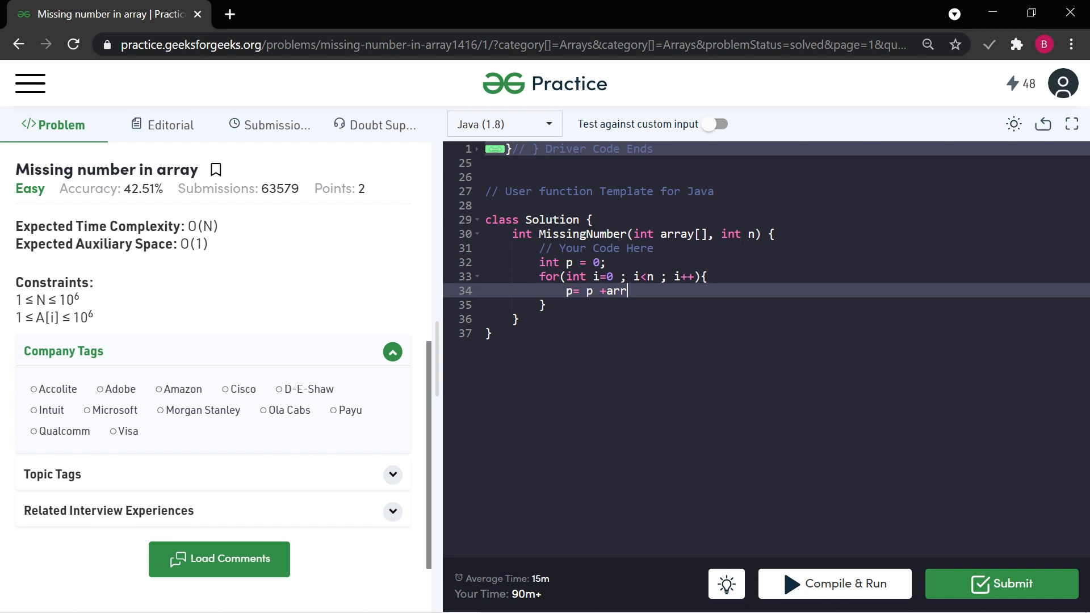
{"action": "type", "text": "ay"}
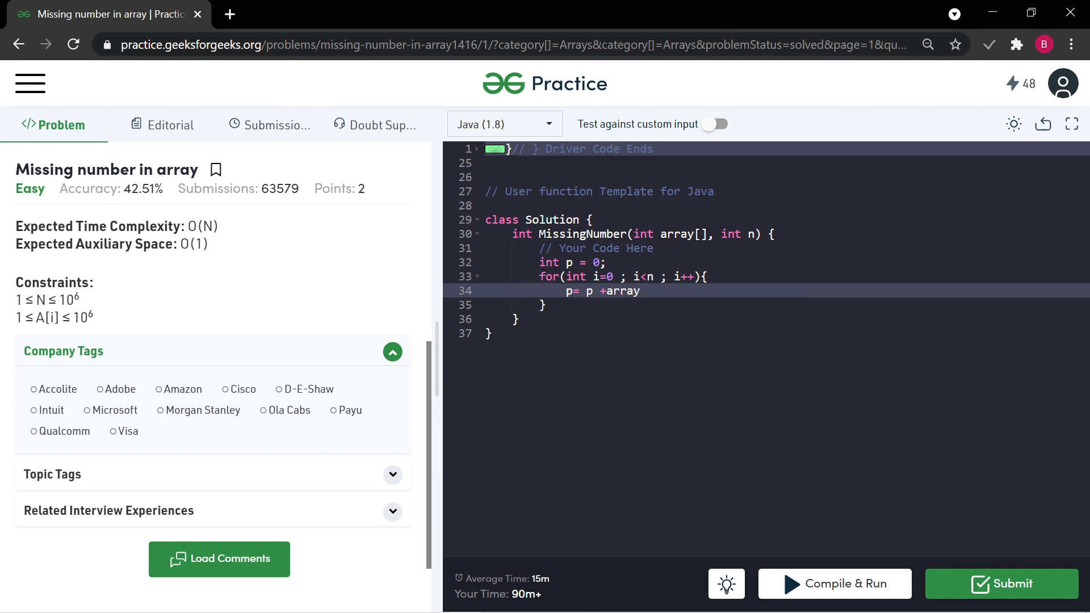
{"action": "type", "text": "[i]"}
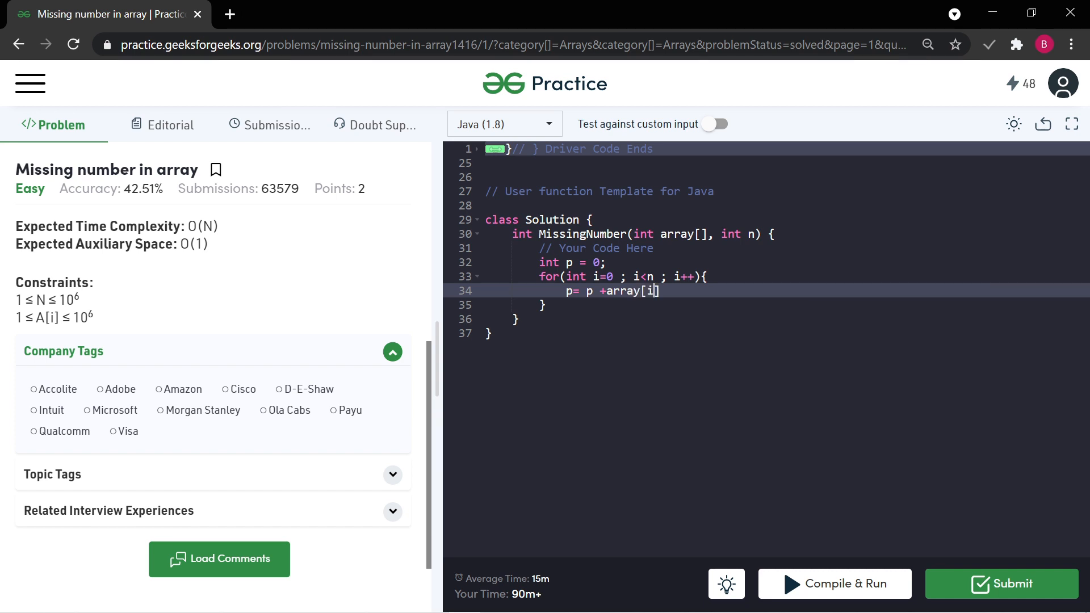
{"action": "type", "text": ";"}
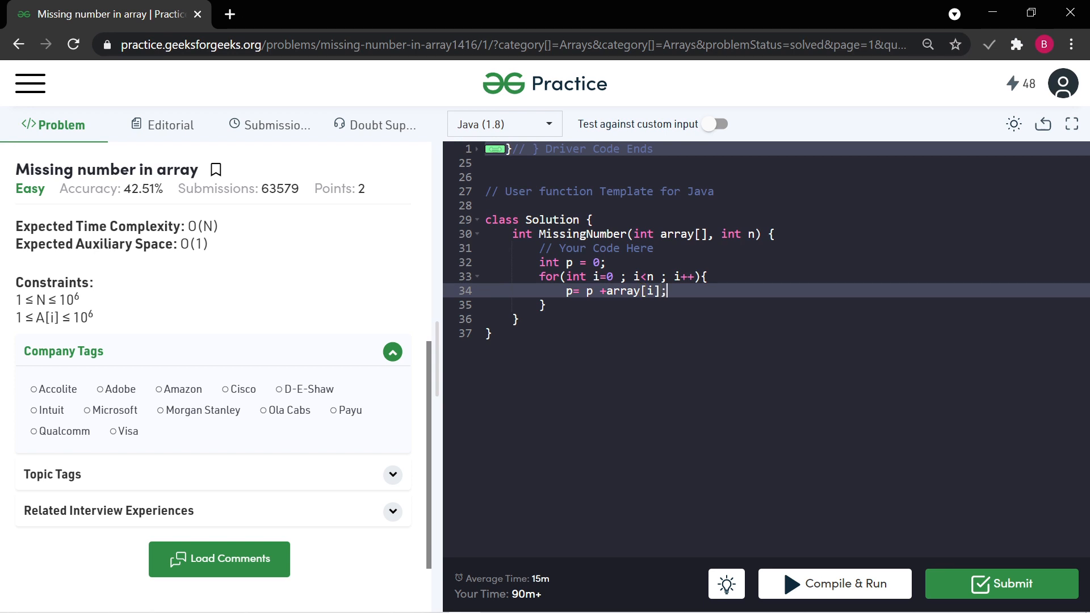
{"action": "mouse_move", "coordinate": [467, 321]}
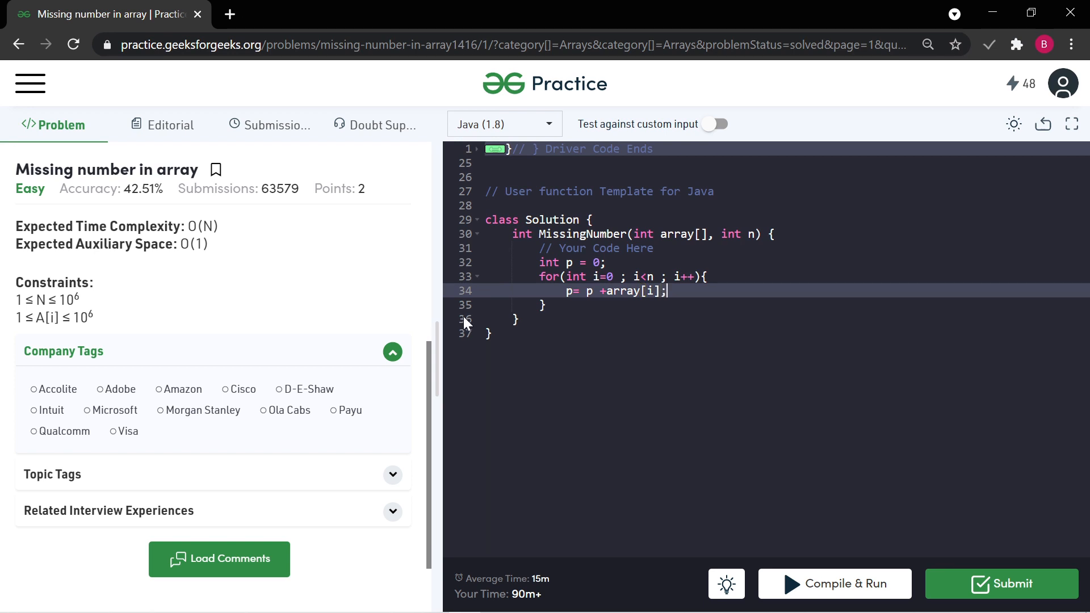
{"action": "scroll", "scroll_direction": "up", "scroll_amount": 3}
{"action": "type", "text": "-"}
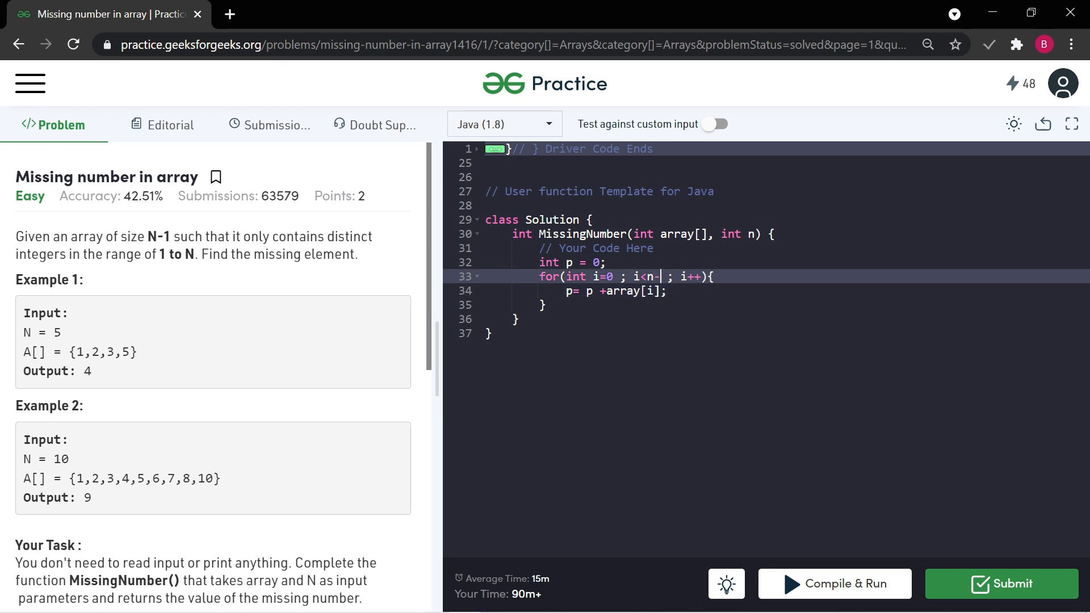
{"action": "type", "text": "1"}
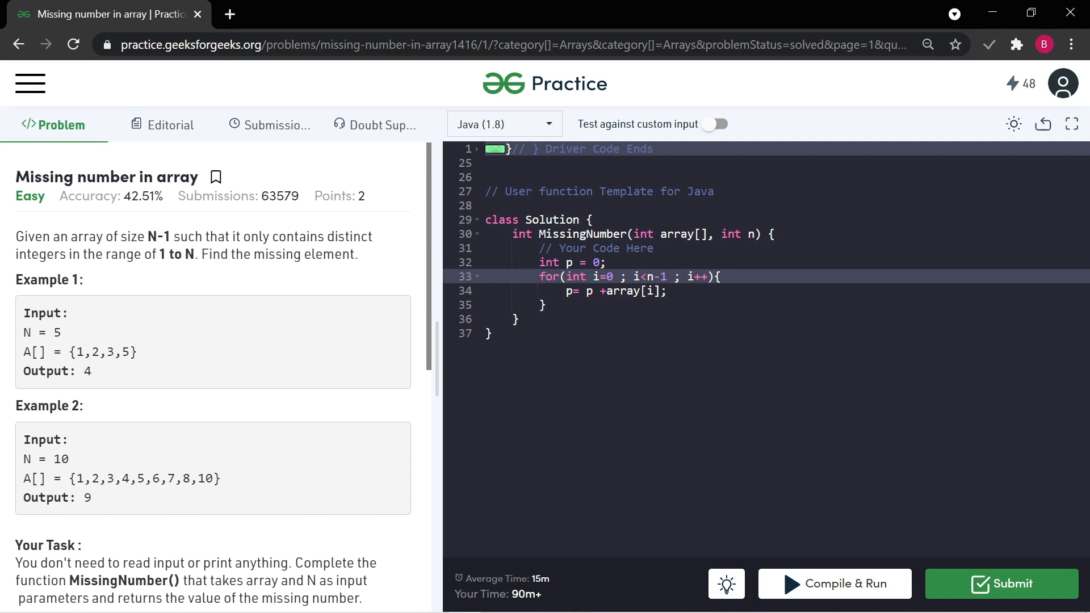
{"action": "key", "text": "enter"}
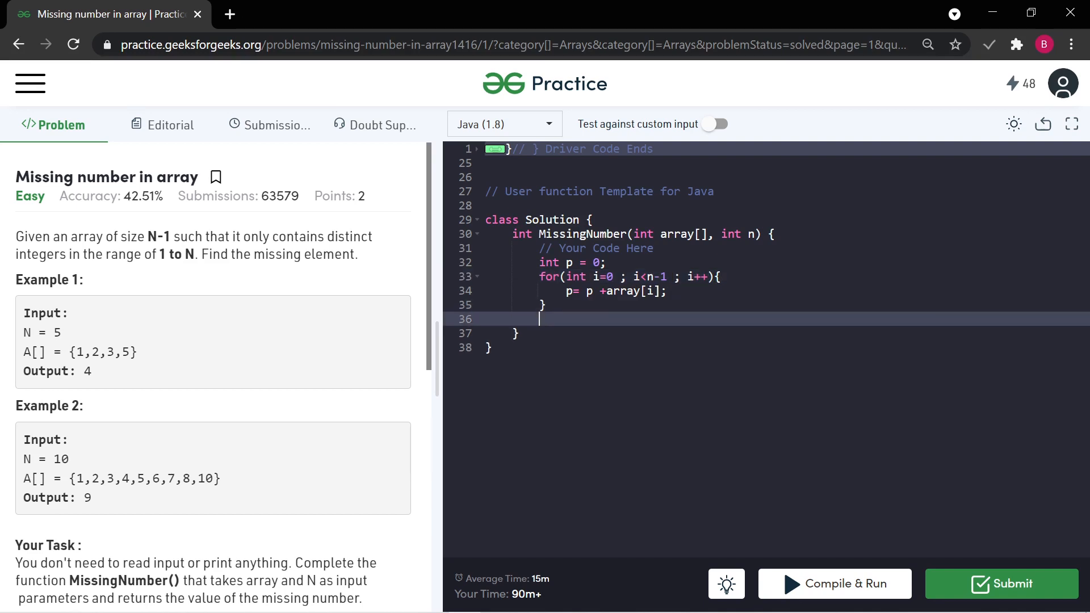
- Add int sum = (n*(n+1))/2; below the loop
{"action": "type", "text": "i"}
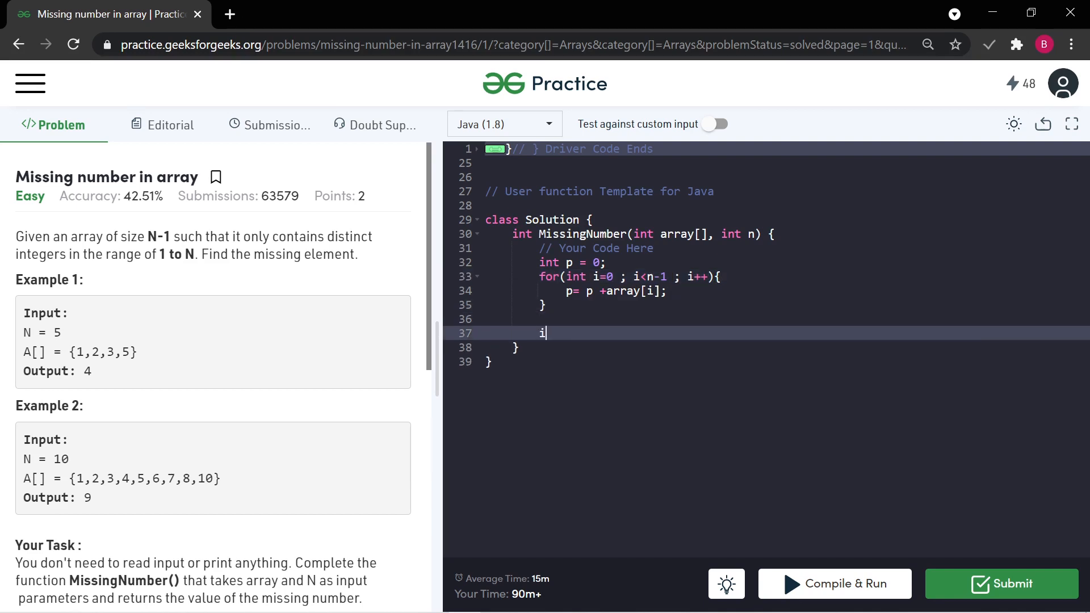
{"action": "type", "text": "nt"}
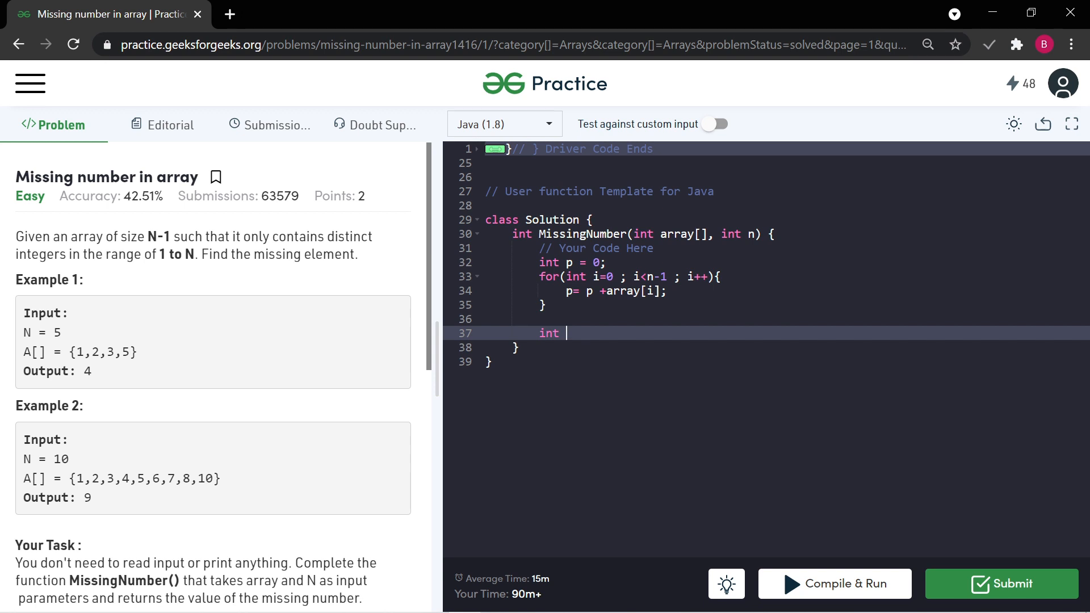
{"action": "type", "text": "sum"}
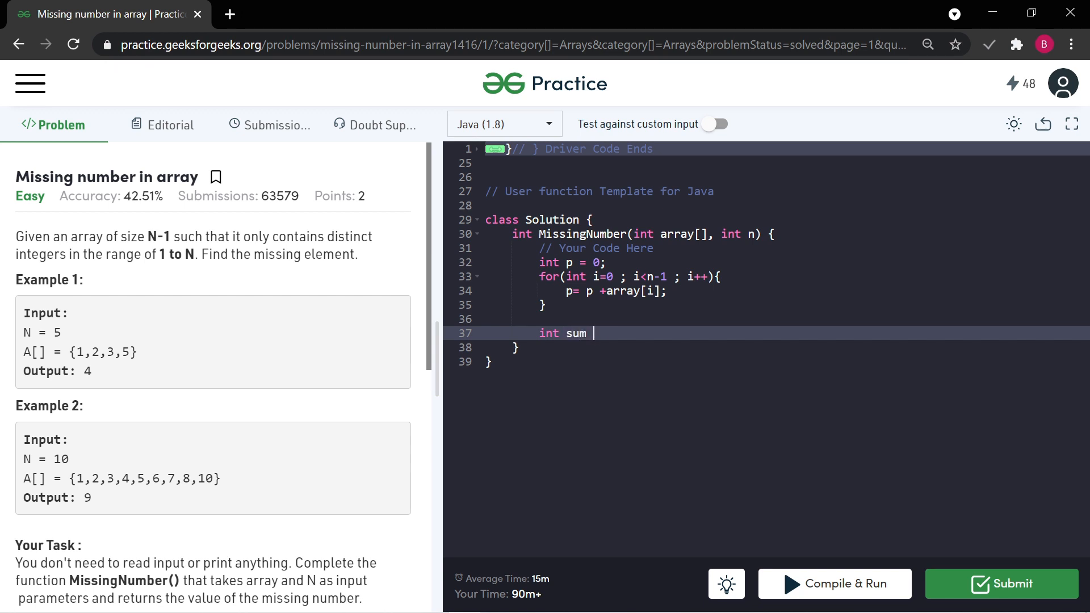
{"action": "type", "text": "= ()"}
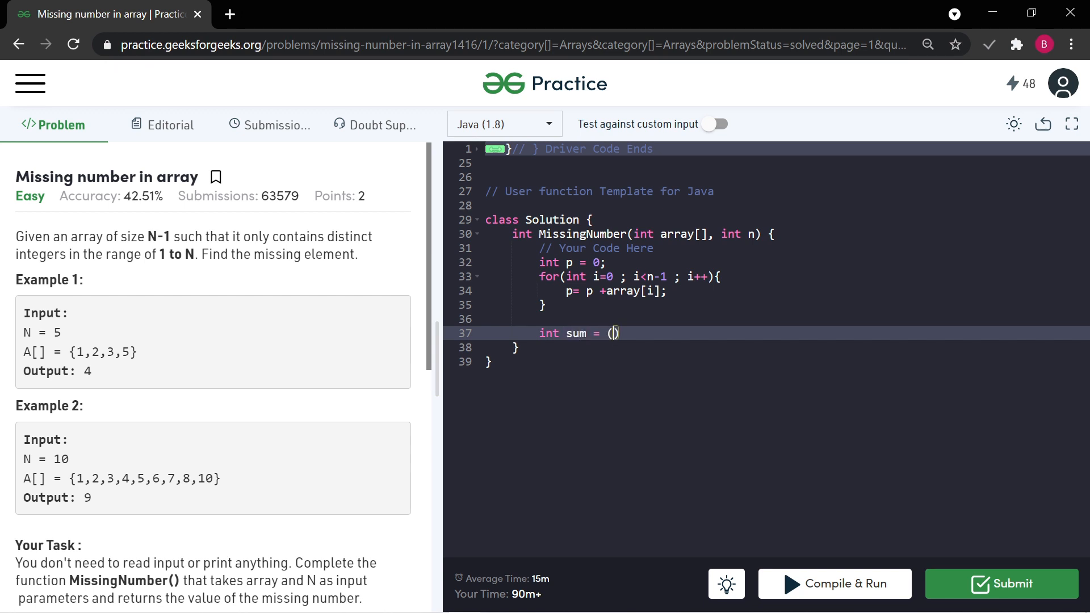
{"action": "type", "text": "n*"}
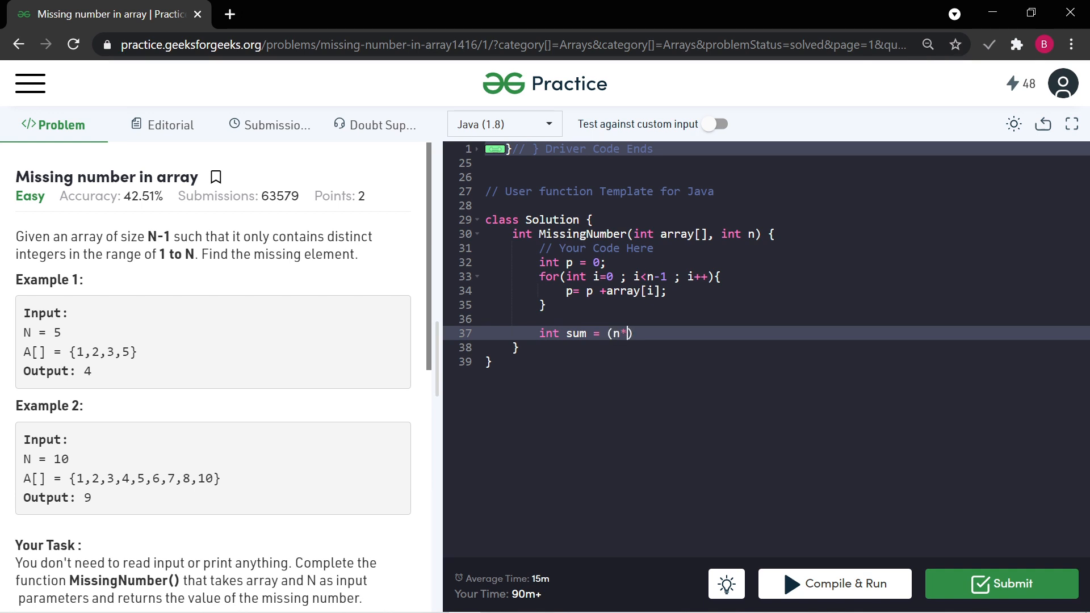
{"action": "type", "text": "("}
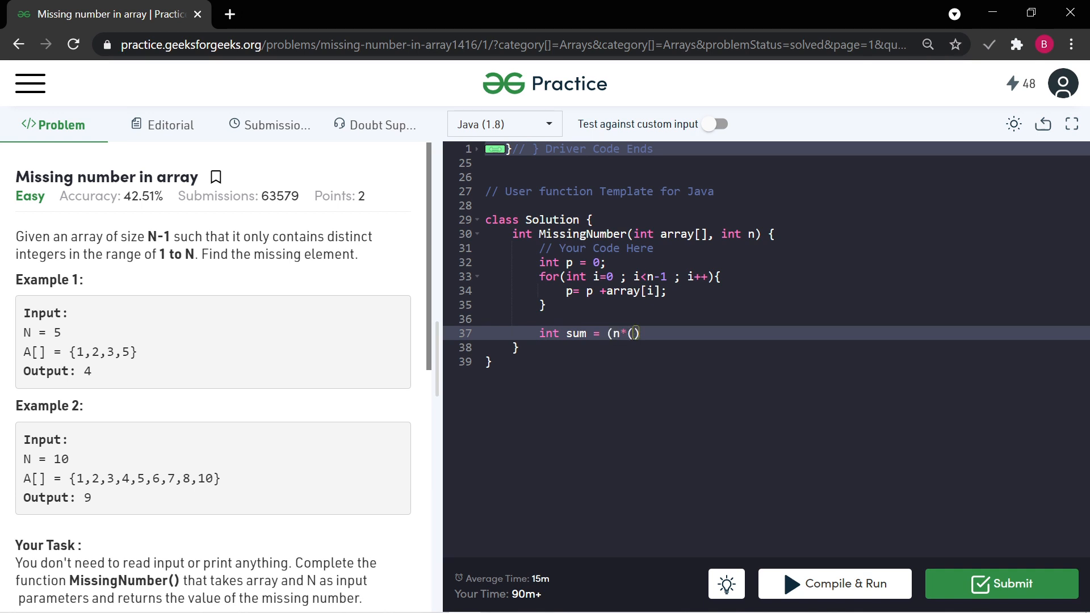
{"action": "type", "text": "n+1"}
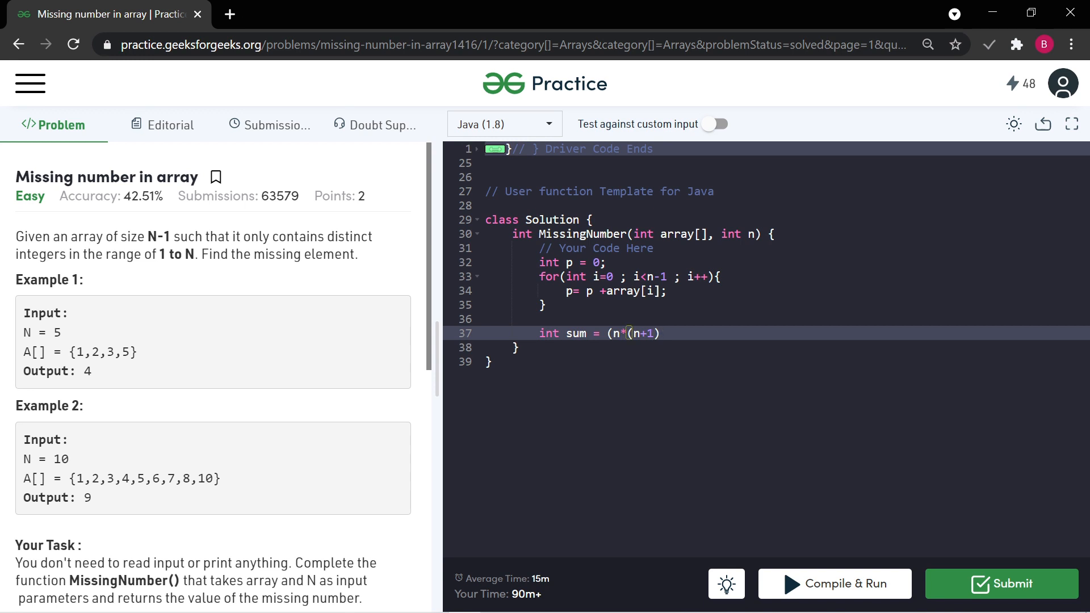
{"action": "type", "text": ")/2;"}
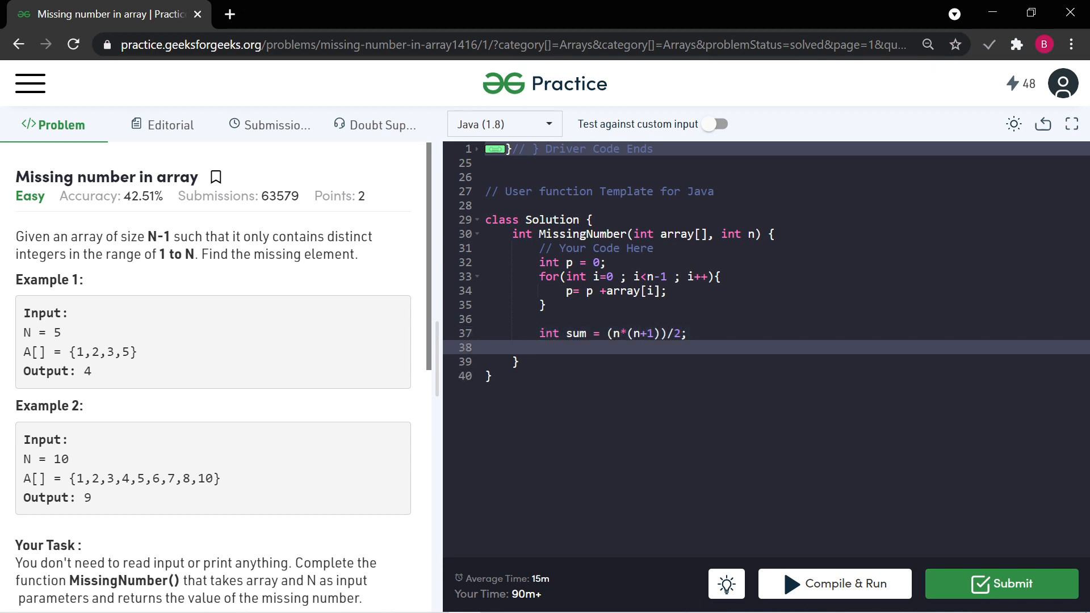
- Compute int x = sum -p; and return x;
{"action": "type", "text": "int x"}
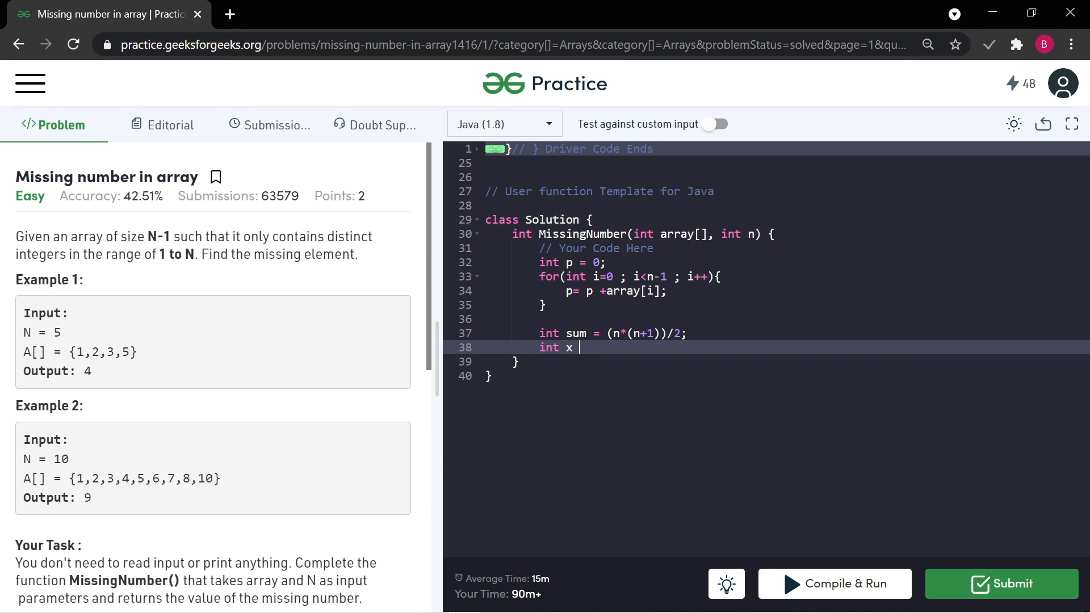
{"action": "type", "text": "= s"}
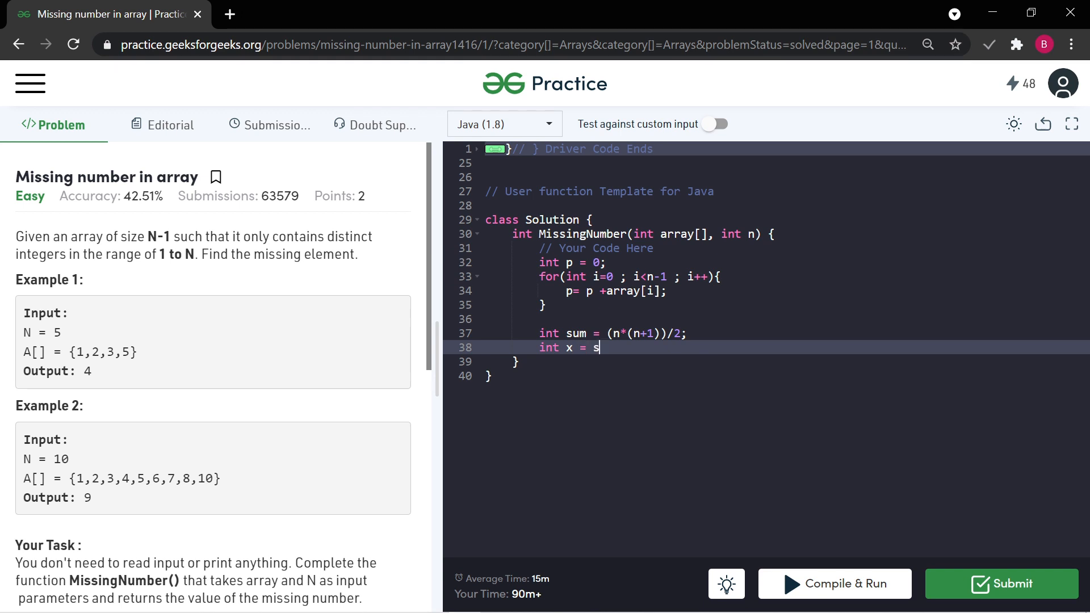
{"action": "type", "text": "um -"}
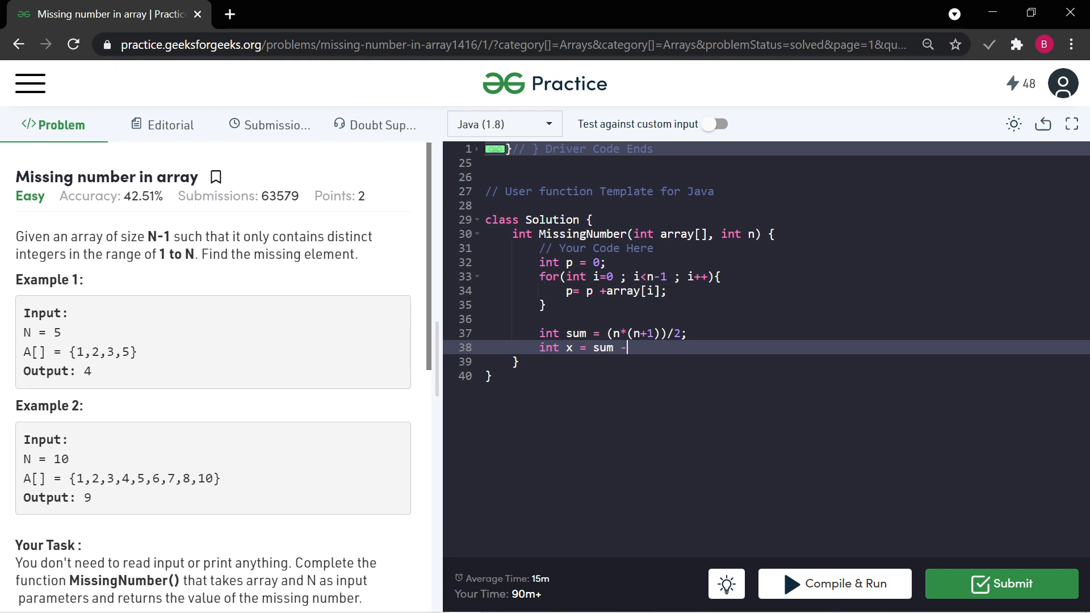
{"action": "type", "text": "p;"}
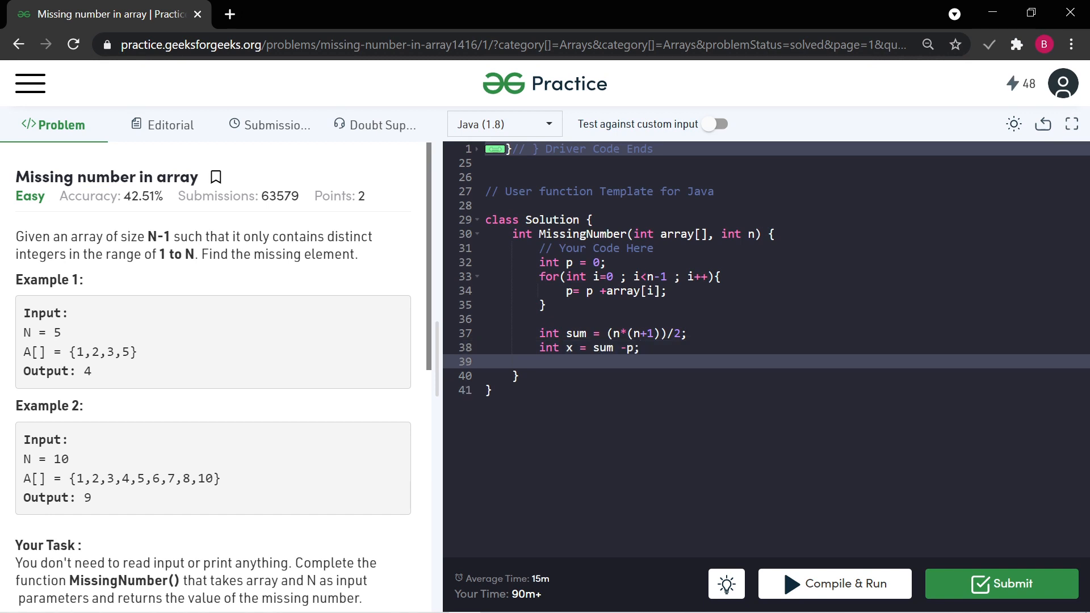
{"action": "type", "text": "return"}
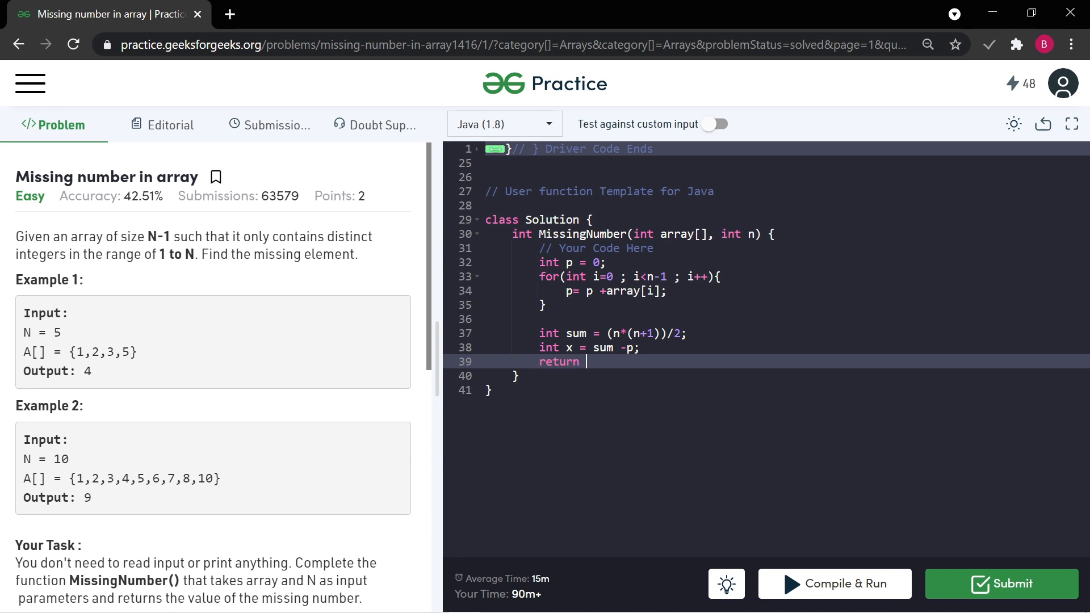
{"action": "type", "text": "x"}
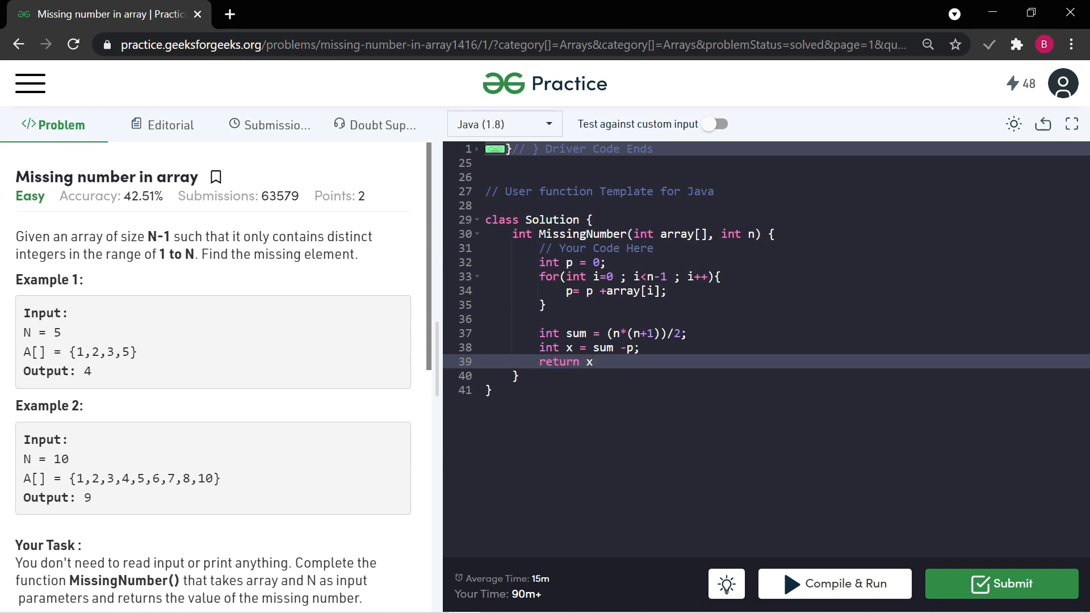
{"action": "type", "text": ";"}
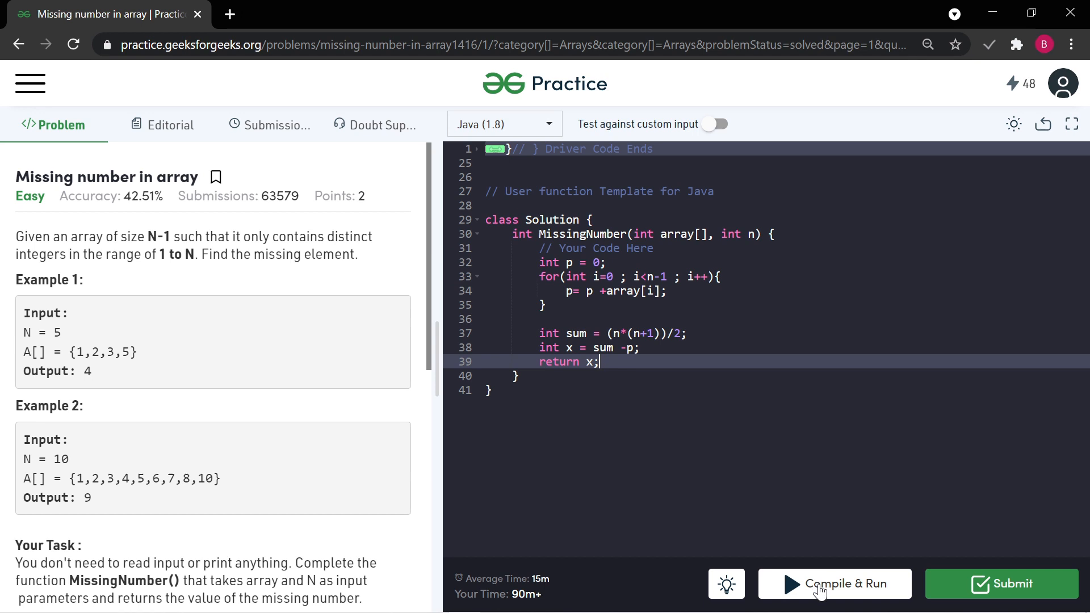
- Compile & Run to get output 4 for input 1 2 3 5, then submit the solution
{"action": "left_click", "coordinate": [834, 584]}
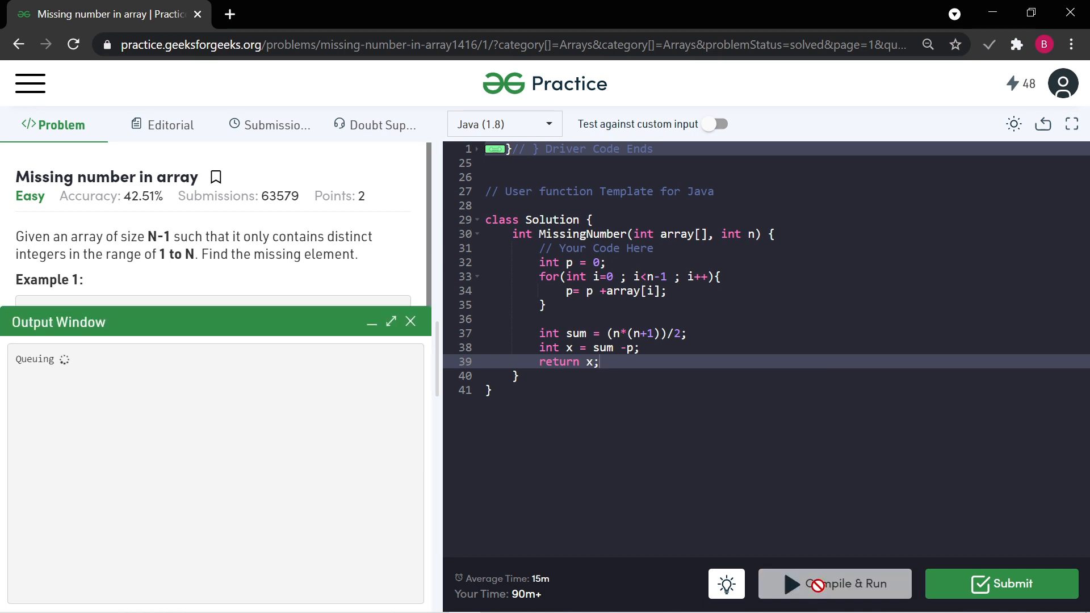
{"action": "left_click", "coordinate": [834, 584]}
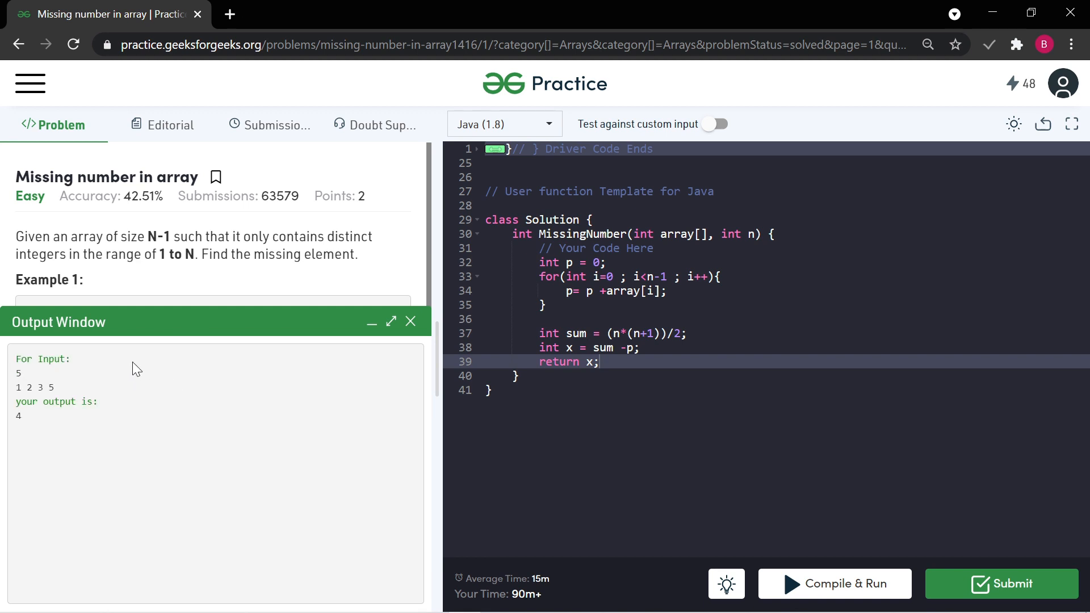
{"action": "mouse_move", "coordinate": [318, 496]}
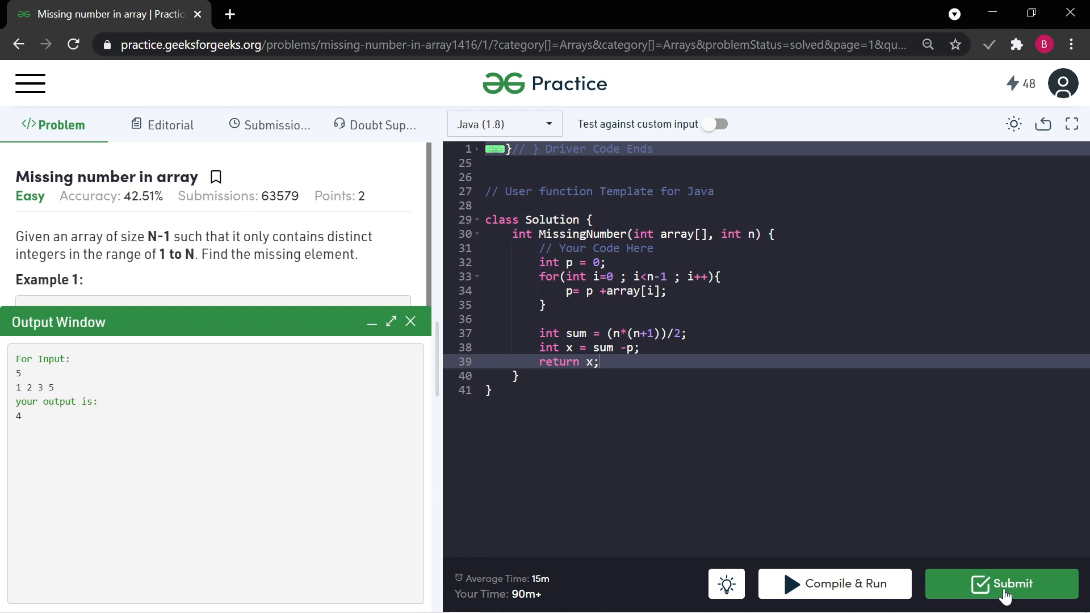
{"action": "left_click", "coordinate": [1002, 583]}
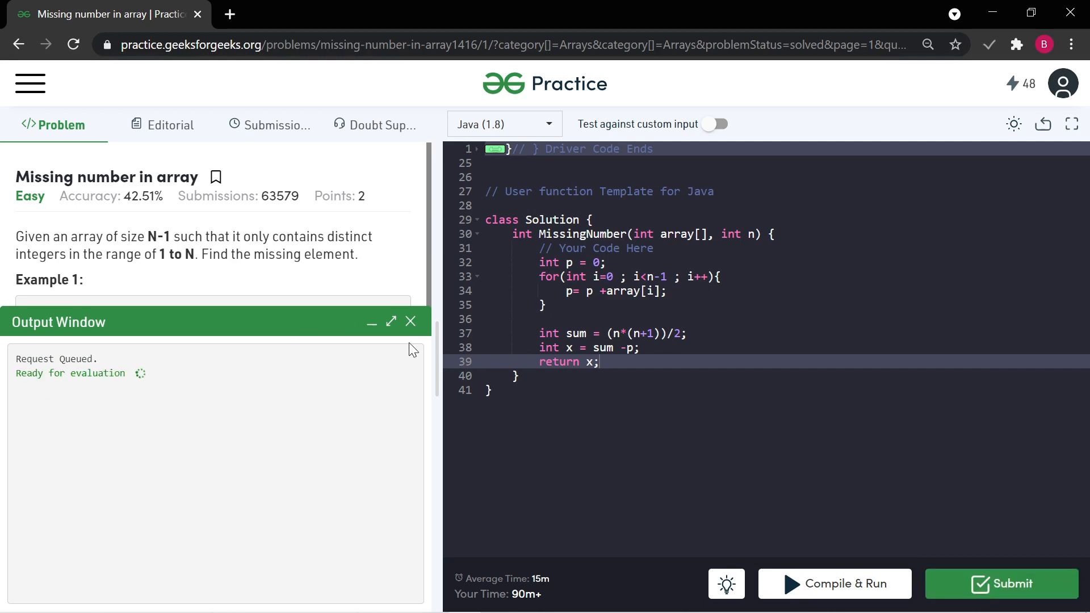
{"action": "mouse_move", "coordinate": [292, 410]}
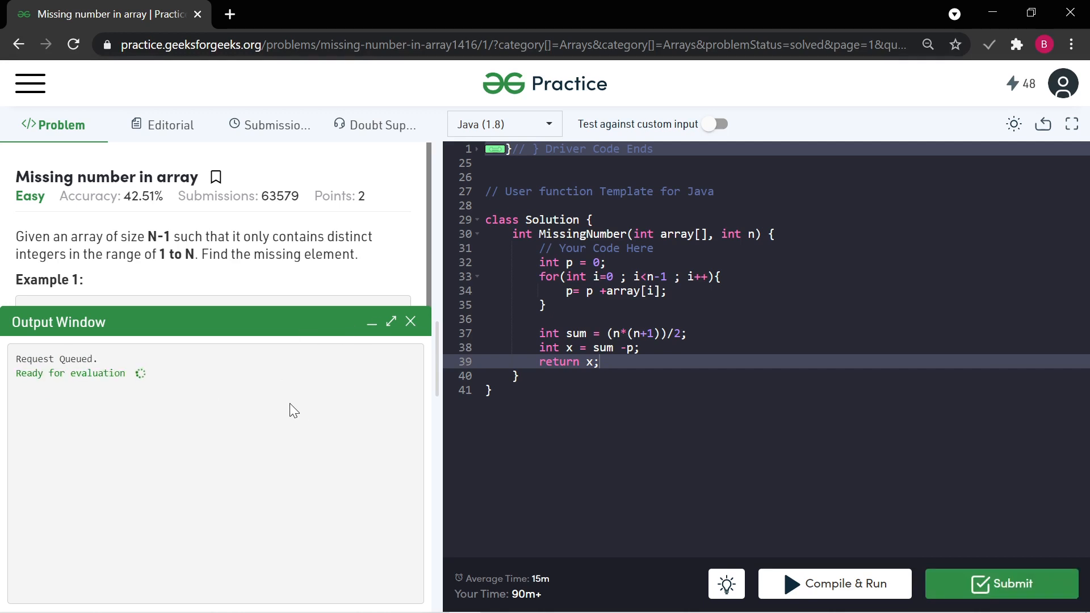
{"action": "mouse_move", "coordinate": [219, 390]}
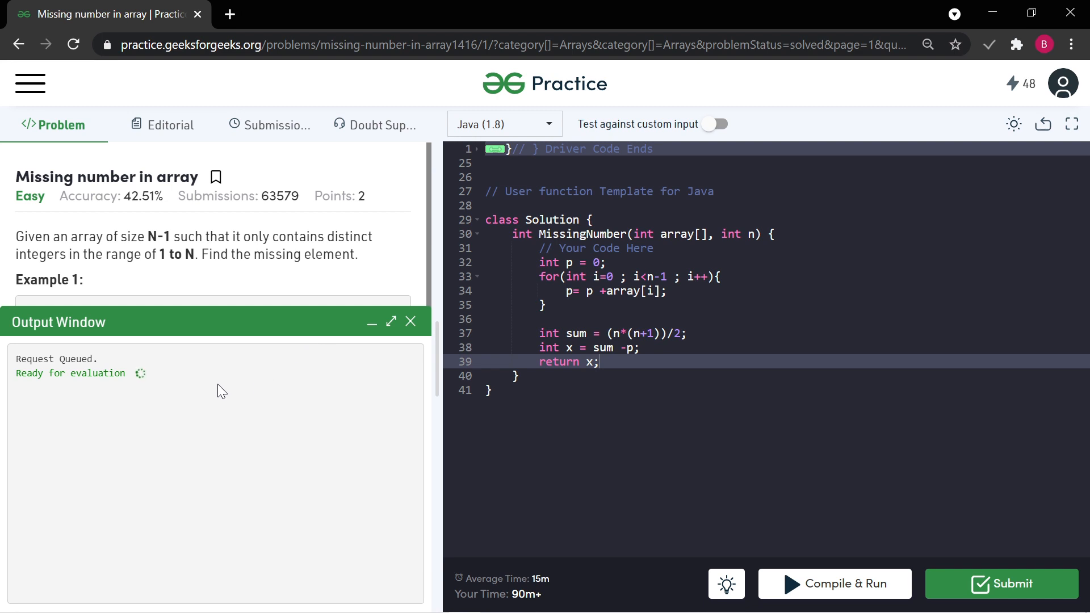